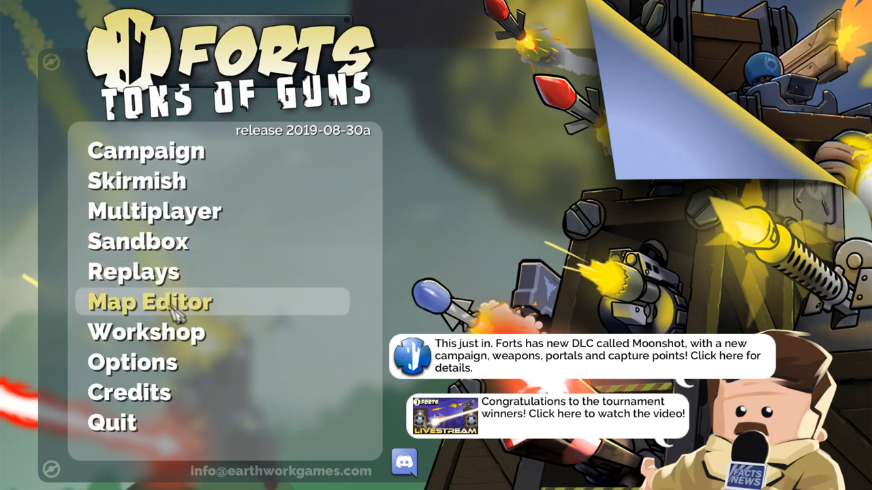
{"action": "mouse_move", "coordinate": [163, 316]}
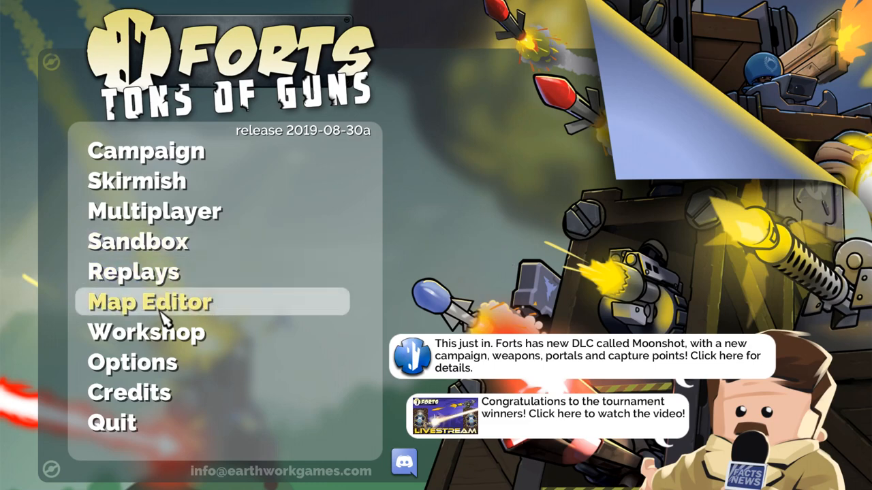
- From the Map Editor, create a new Canyon-themed map named 'Tutorial 2v2'
{"action": "left_click", "coordinate": [149, 302]}
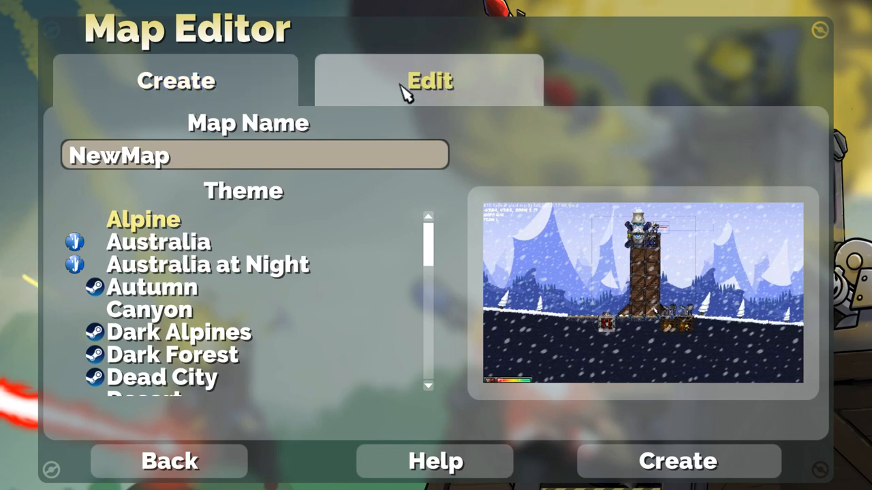
{"action": "left_click", "coordinate": [429, 80]}
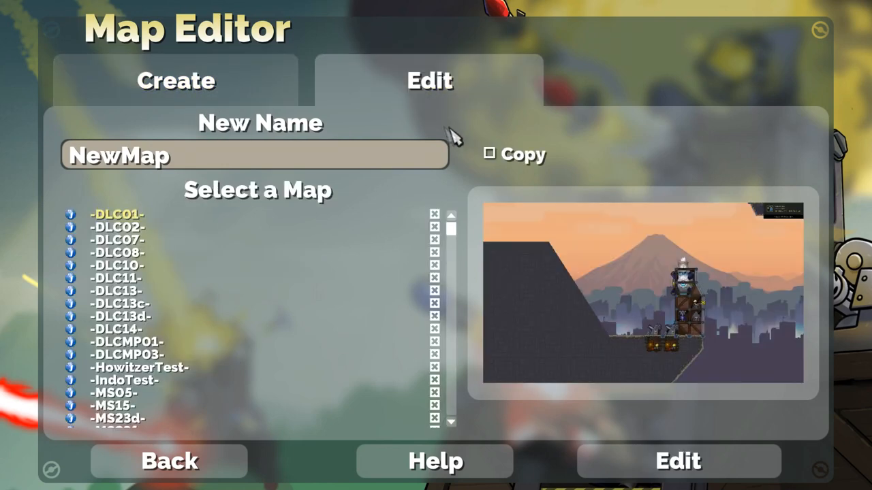
{"action": "left_click", "coordinate": [488, 153]}
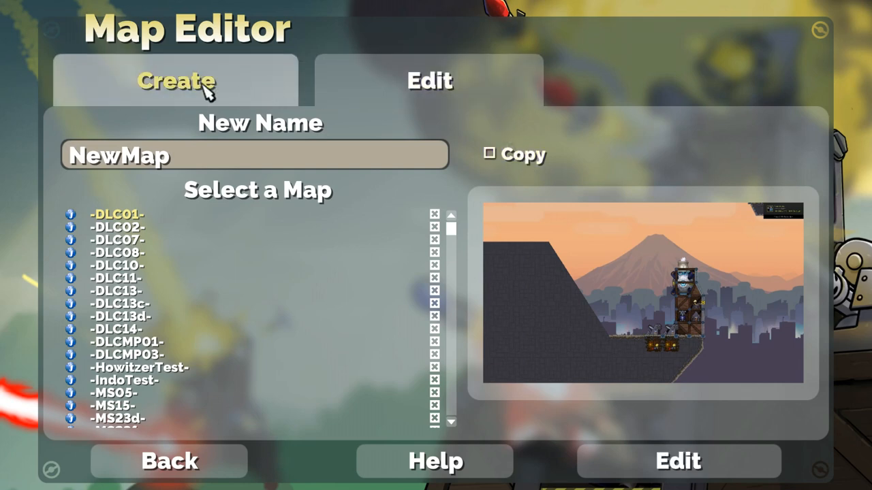
{"action": "left_click", "coordinate": [176, 81]}
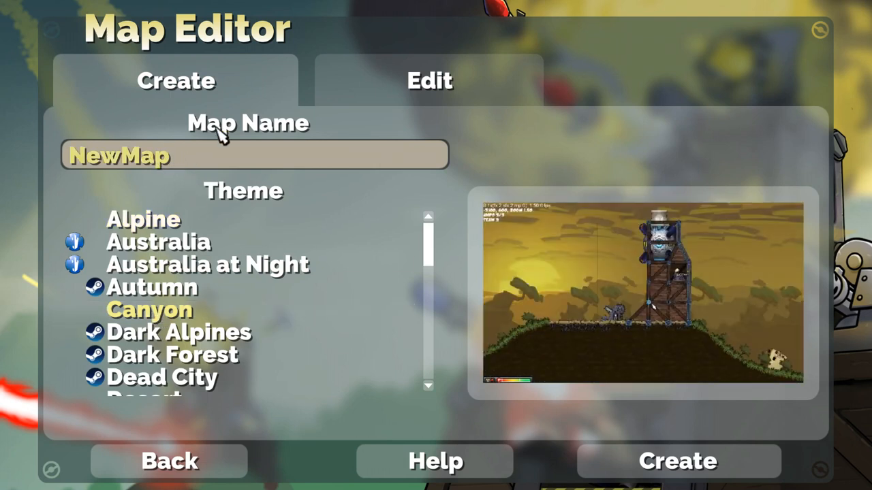
{"action": "type", "text": "Tuto"}
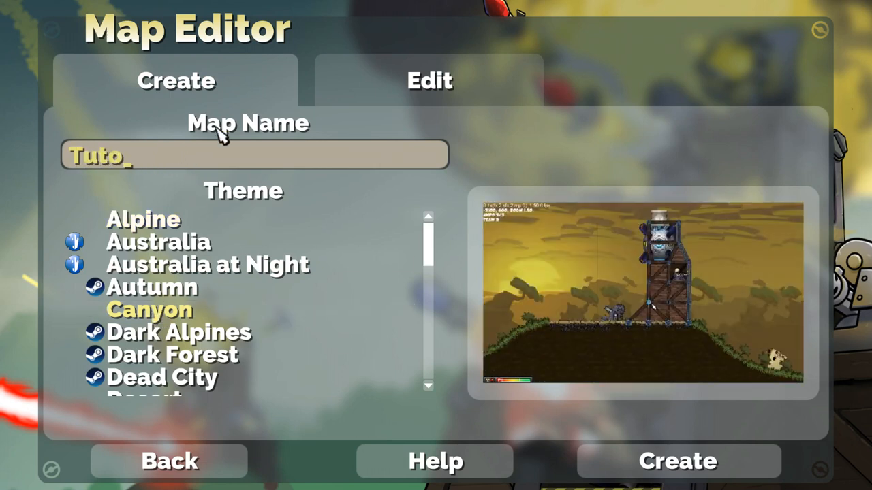
{"action": "type", "text": "rial 2v2"}
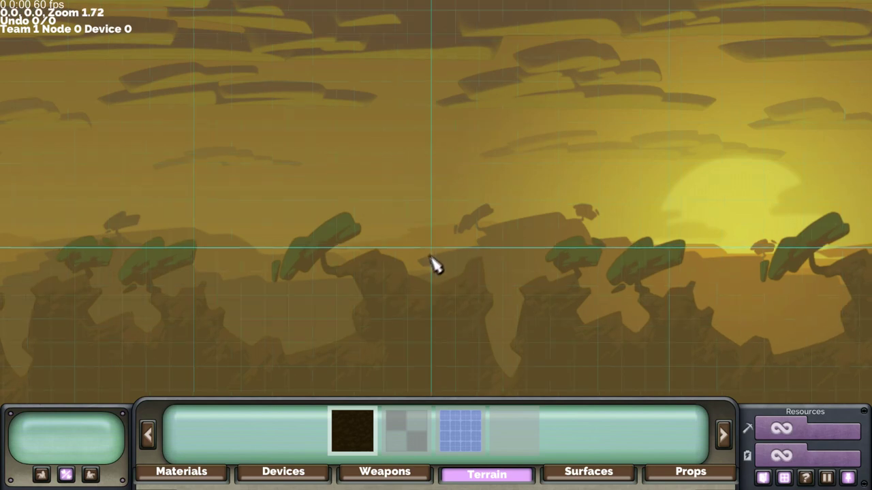
{"action": "scroll", "scroll_direction": "up", "scroll_amount": 3}
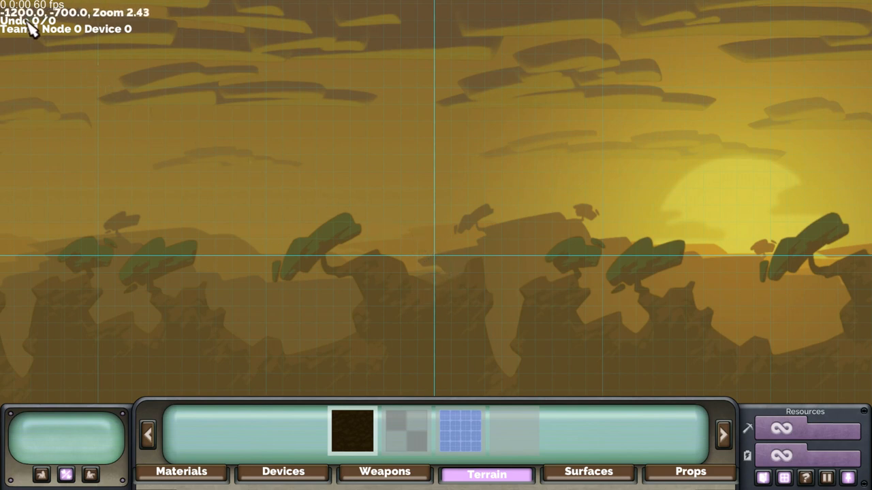
{"action": "mouse_move", "coordinate": [33, 23]}
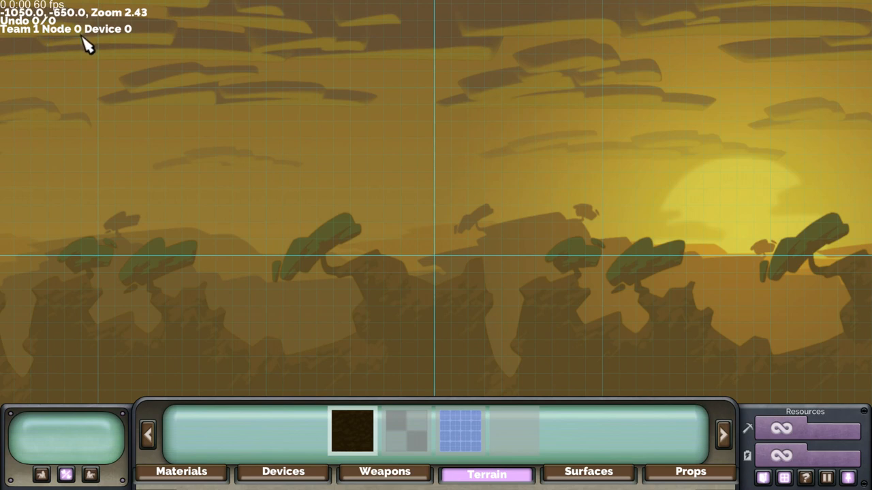
{"action": "mouse_move", "coordinate": [388, 477]}
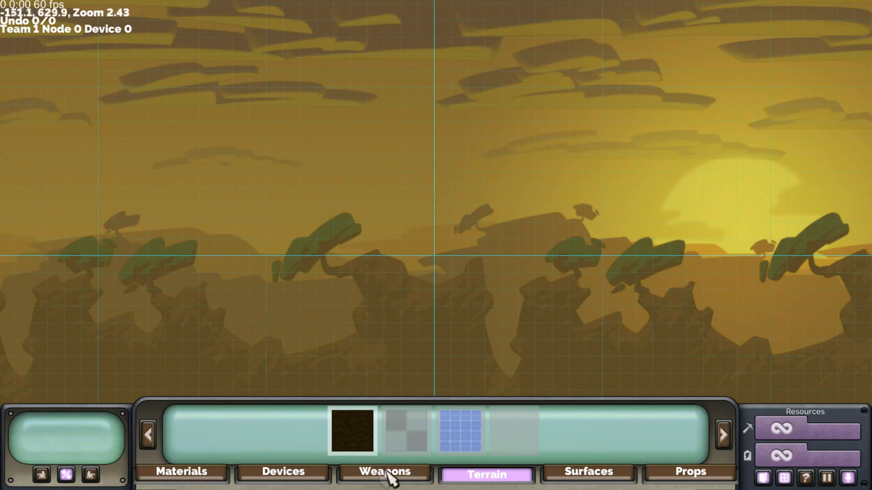
{"action": "mouse_move", "coordinate": [306, 483]}
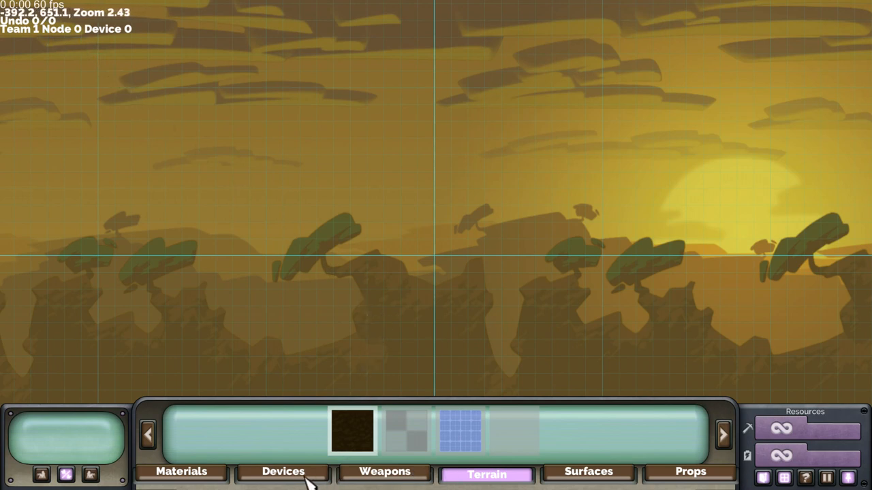
{"action": "left_click", "coordinate": [282, 472]}
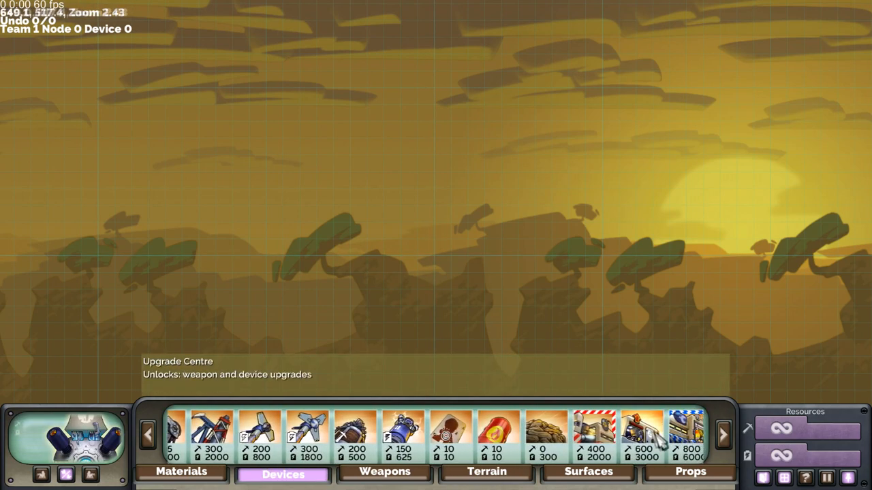
{"action": "left_click", "coordinate": [487, 471]}
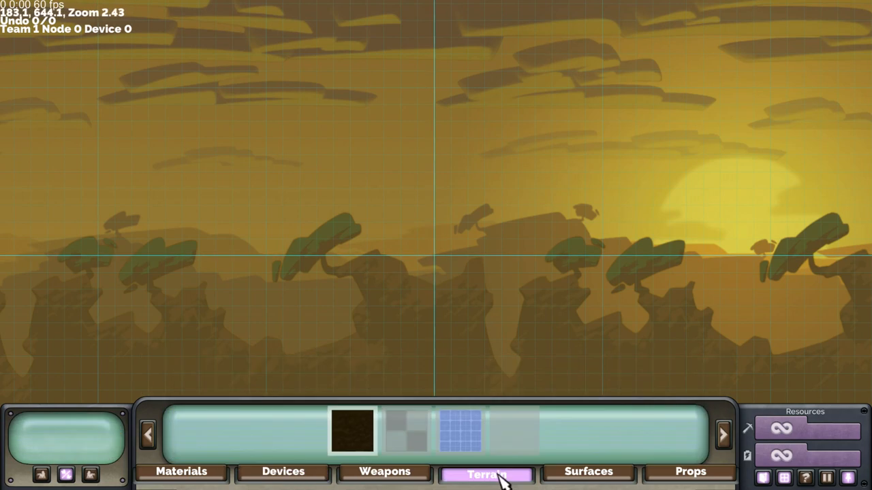
{"action": "left_click", "coordinate": [587, 473]}
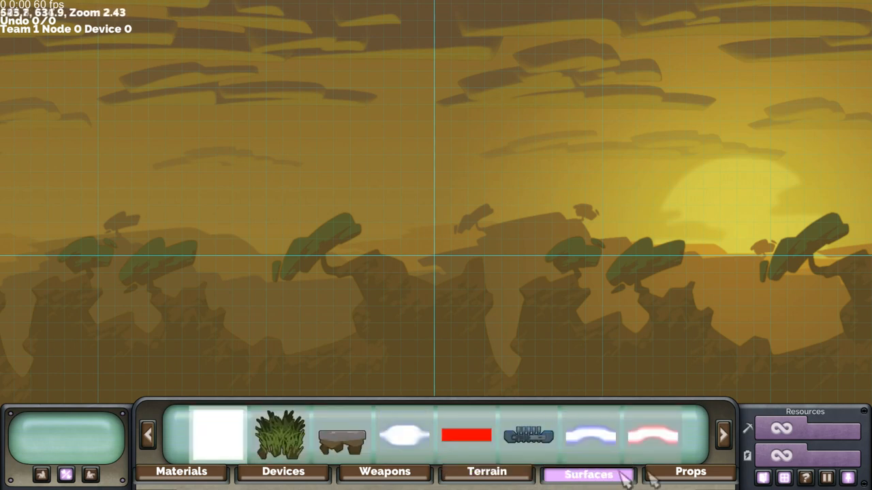
{"action": "left_click", "coordinate": [690, 474]}
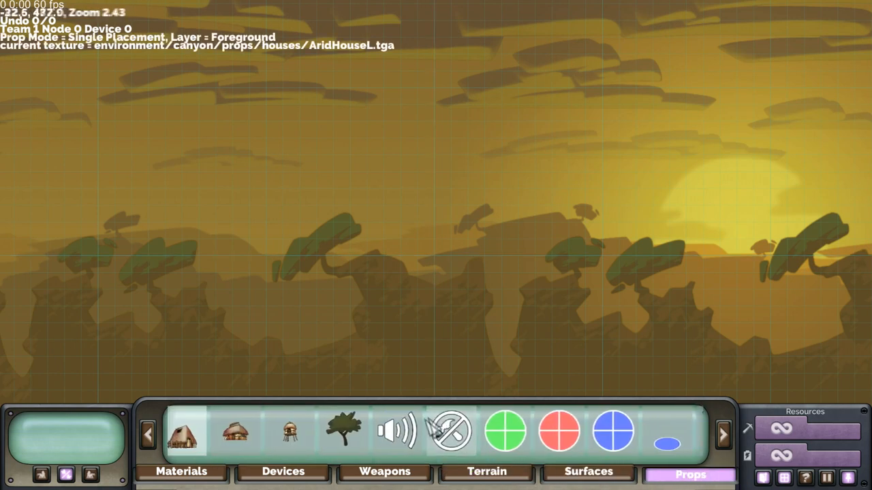
- Draw a rectangular Team 1 foundation block topped with the rocky, grass-tufted surface
{"action": "left_click", "coordinate": [487, 472]}
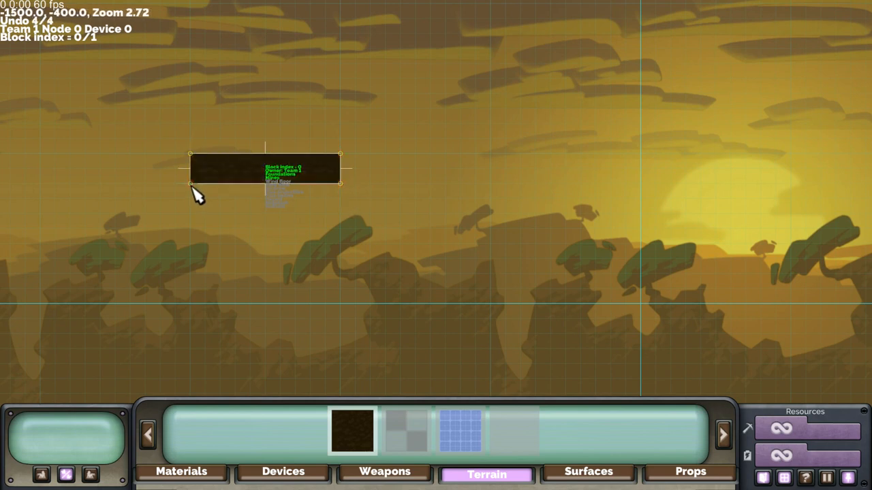
{"action": "scroll", "scroll_direction": "down", "scroll_amount": 3}
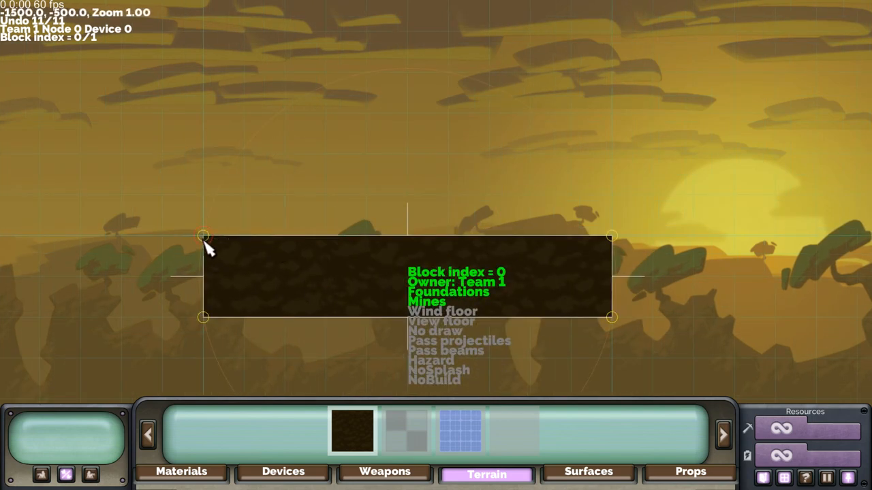
{"action": "left_click", "coordinate": [587, 475]}
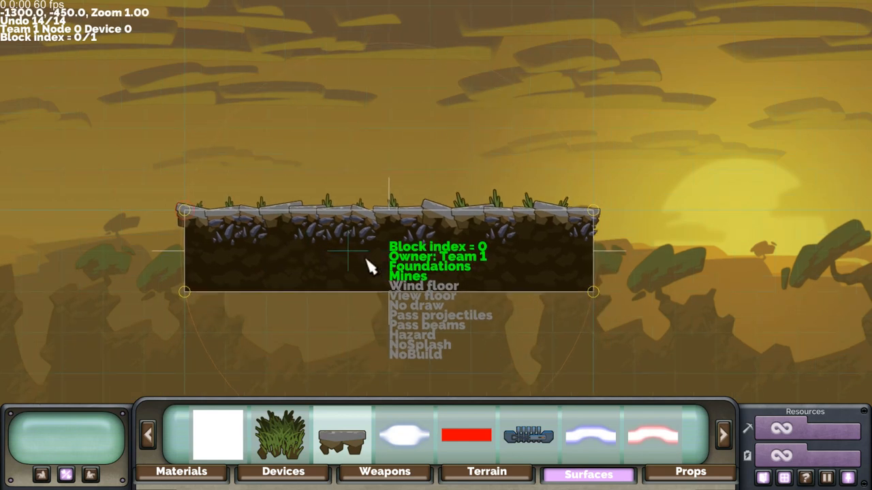
{"action": "mouse_move", "coordinate": [463, 283]}
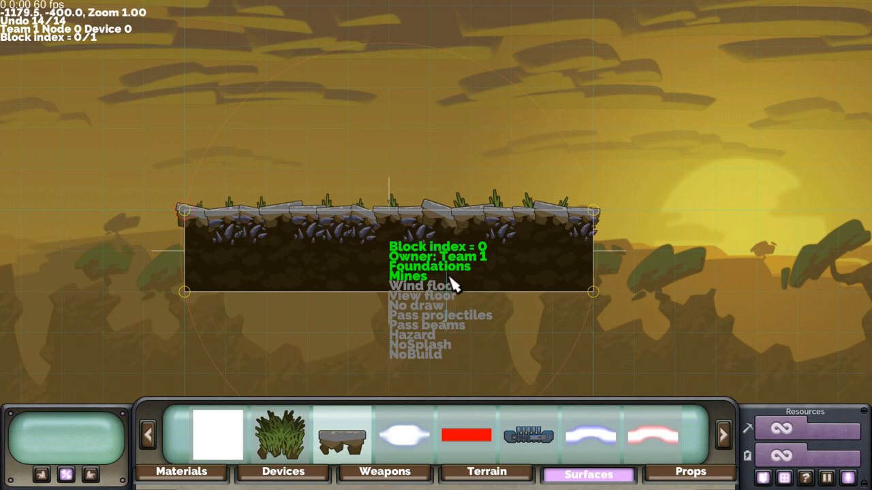
{"action": "scroll", "scroll_direction": "up", "scroll_amount": 3}
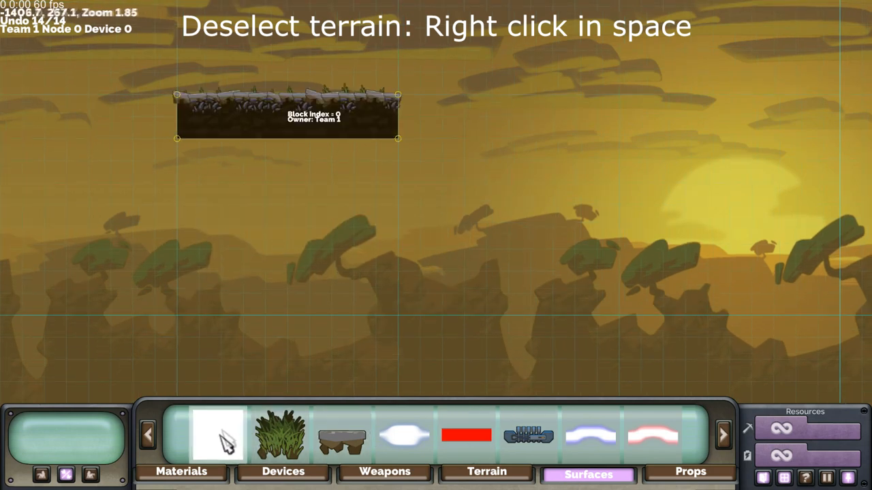
- Draw a large polygon hill outline surrounding the rocky platform
{"action": "left_click", "coordinate": [486, 471]}
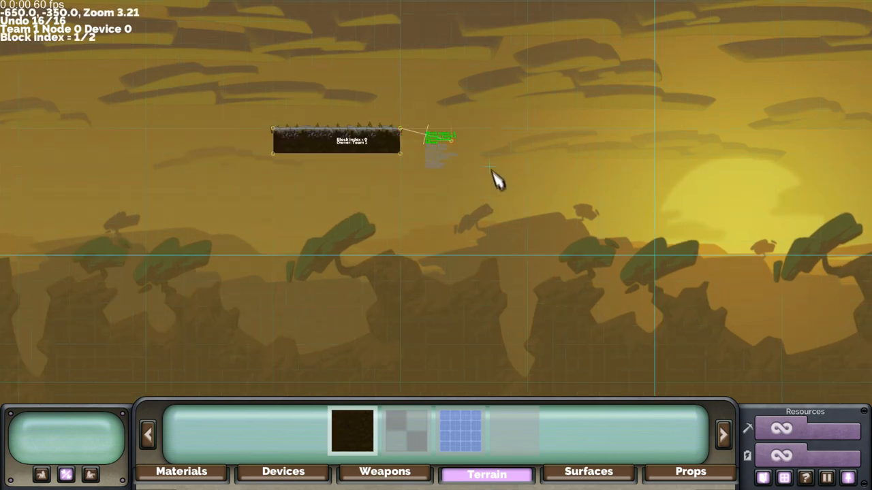
{"action": "left_click_drag", "start_coordinate": [428, 136], "coordinate": [505, 203]}
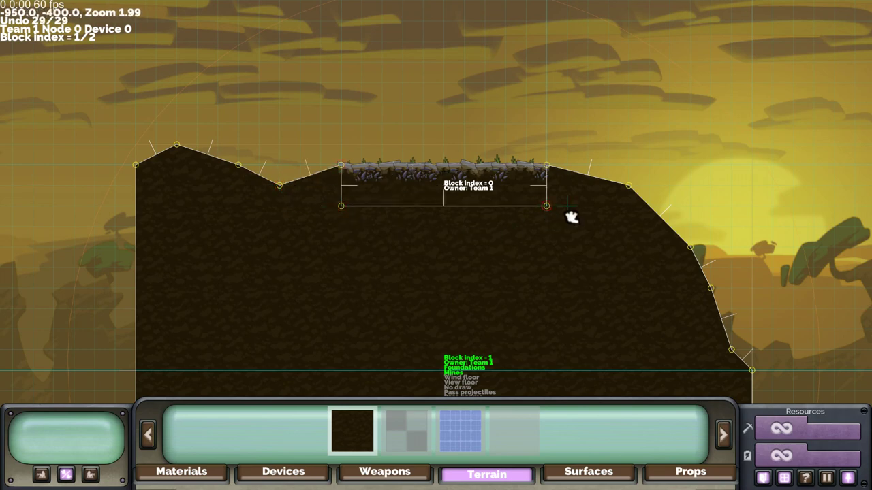
{"action": "scroll", "scroll_direction": "down", "scroll_amount": 3}
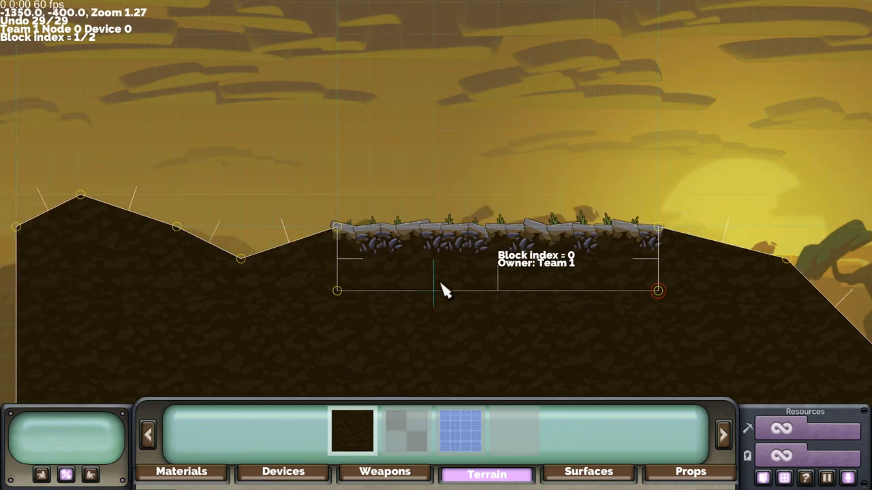
{"action": "scroll", "scroll_direction": "up", "scroll_amount": 3}
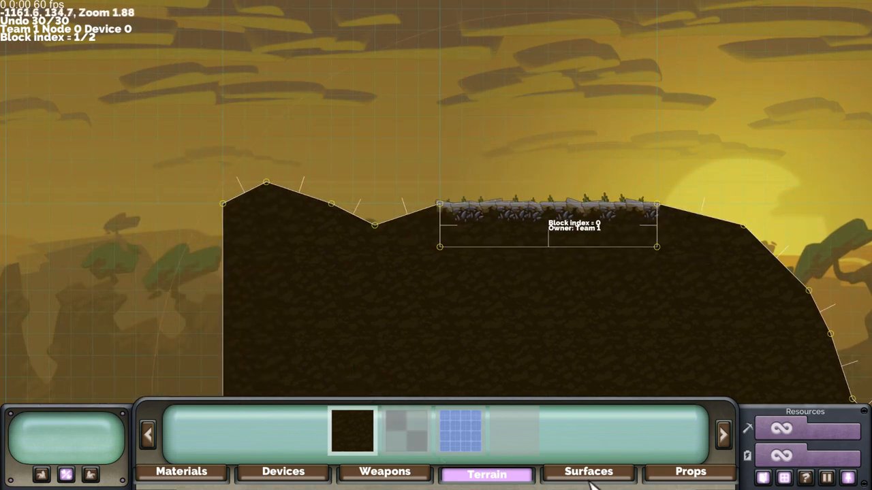
- Cover the hill's sloping edges with the bushy grass surface
{"action": "left_click", "coordinate": [587, 471]}
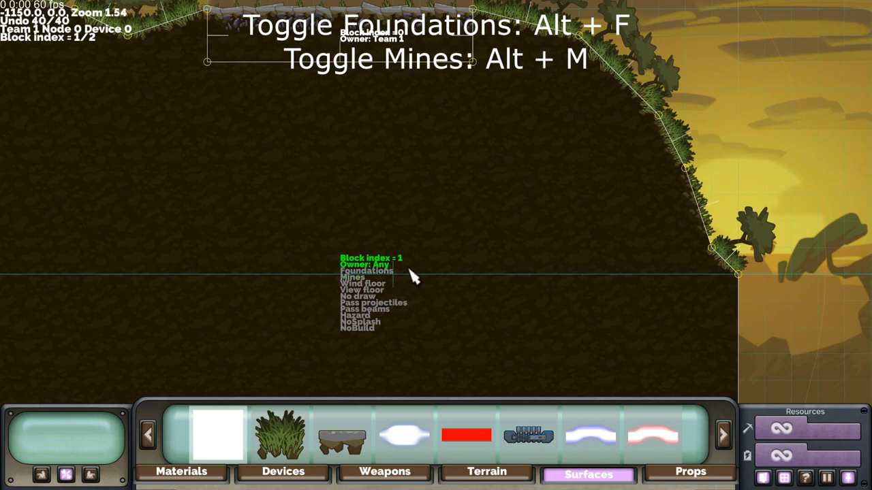
{"action": "scroll", "scroll_direction": "up", "scroll_amount": 3}
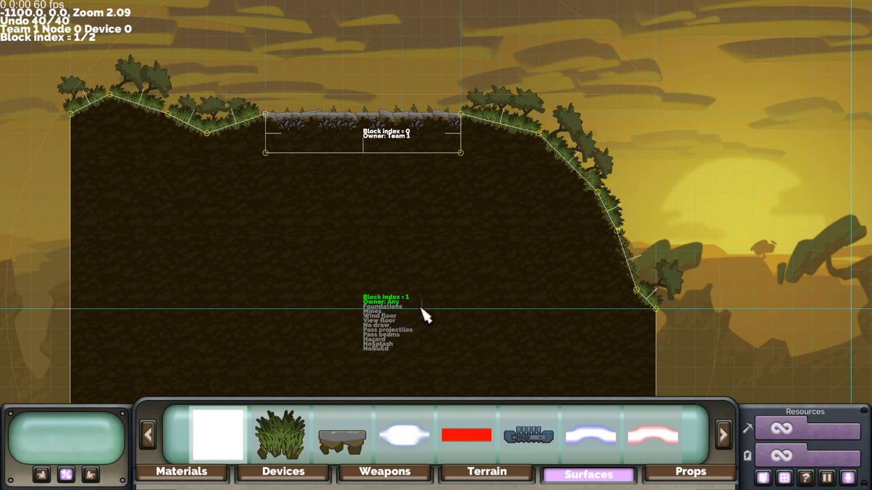
{"action": "mouse_move", "coordinate": [426, 327]}
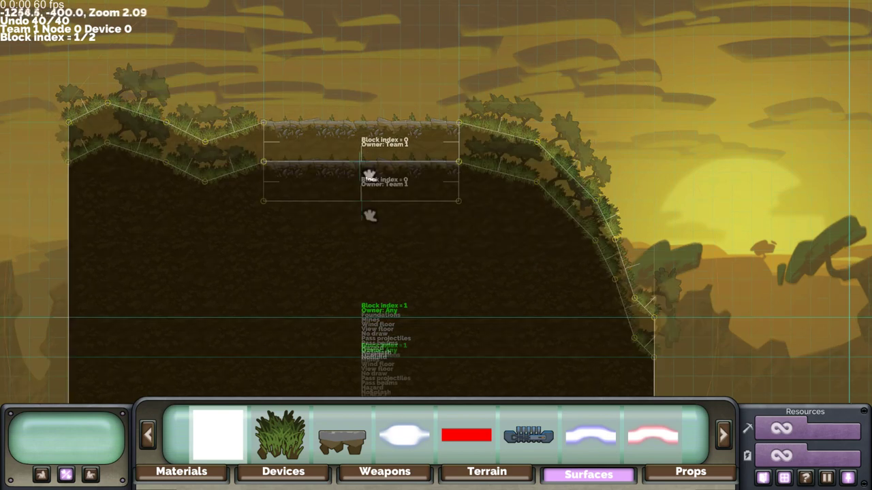
{"action": "left_click", "coordinate": [181, 471]}
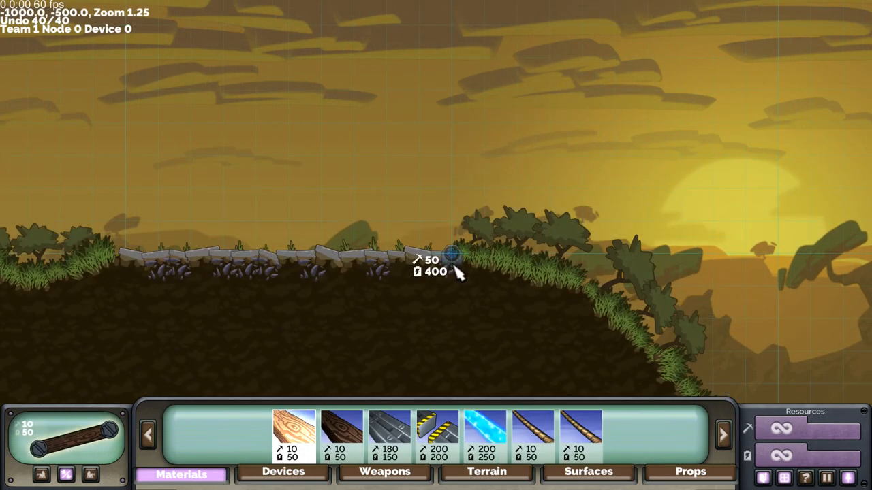
- Equip fort 1 with a reactor, base mines, weapons and metal struts
{"action": "left_click", "coordinate": [429, 283]}
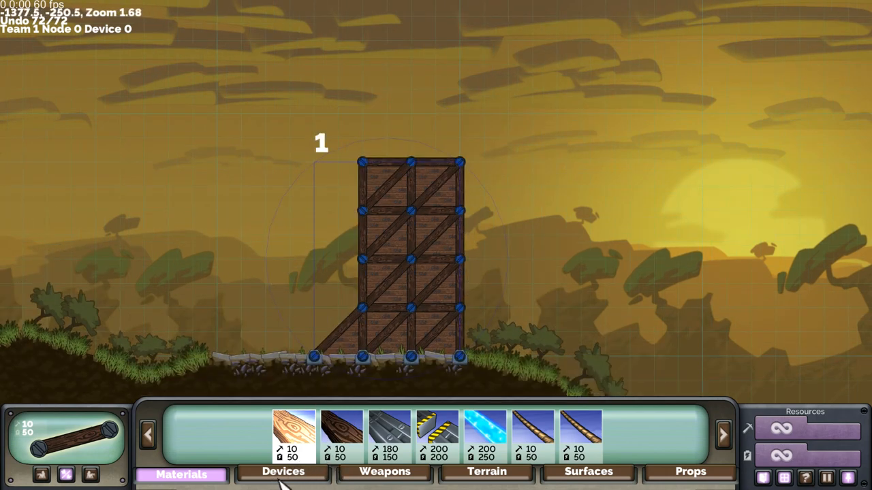
{"action": "left_click", "coordinate": [283, 472]}
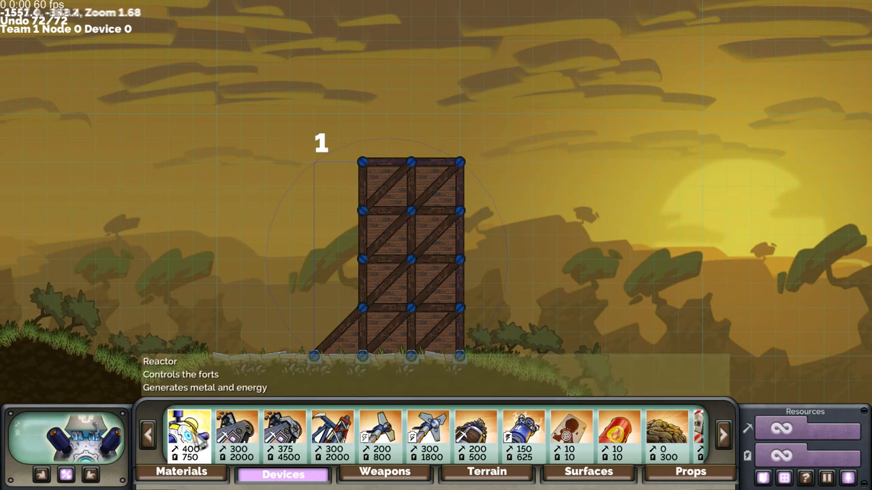
{"action": "left_click", "coordinate": [238, 320]}
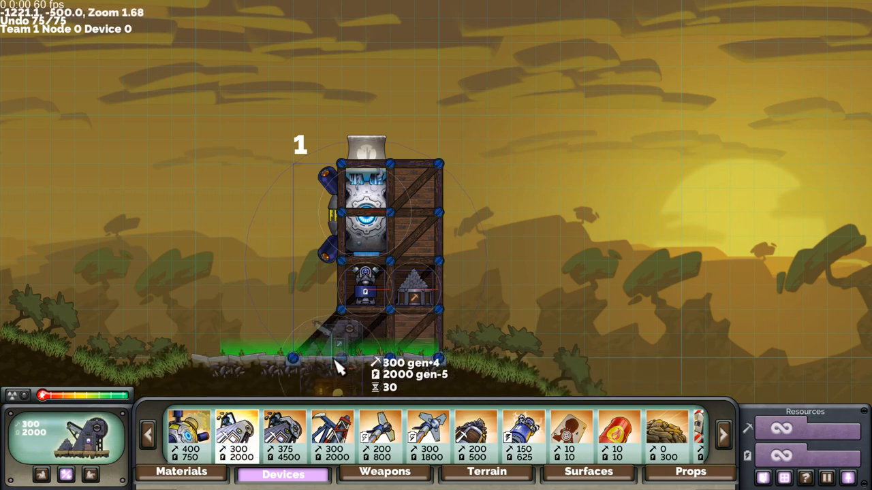
{"action": "left_click", "coordinate": [293, 333]}
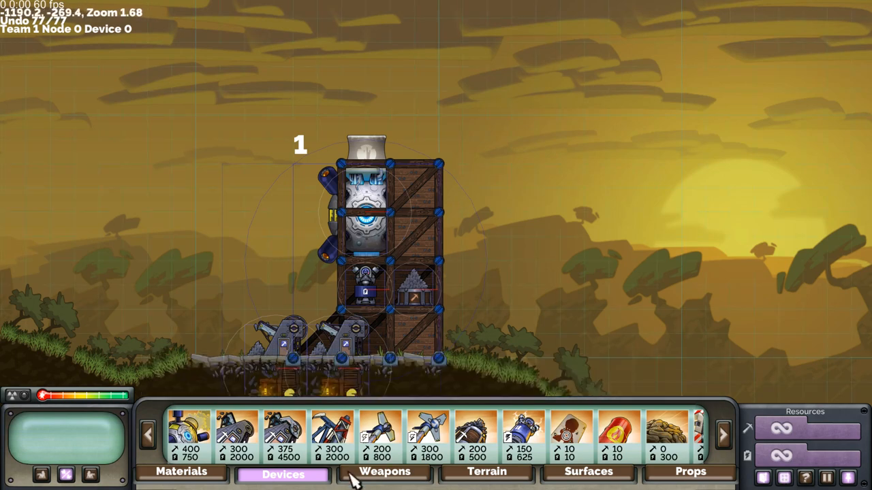
{"action": "left_click", "coordinate": [385, 474]}
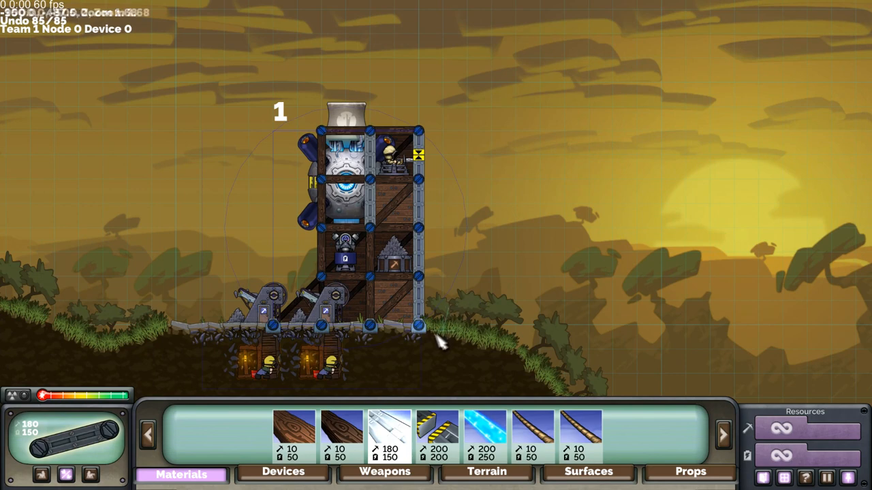
{"action": "left_click", "coordinate": [418, 326]}
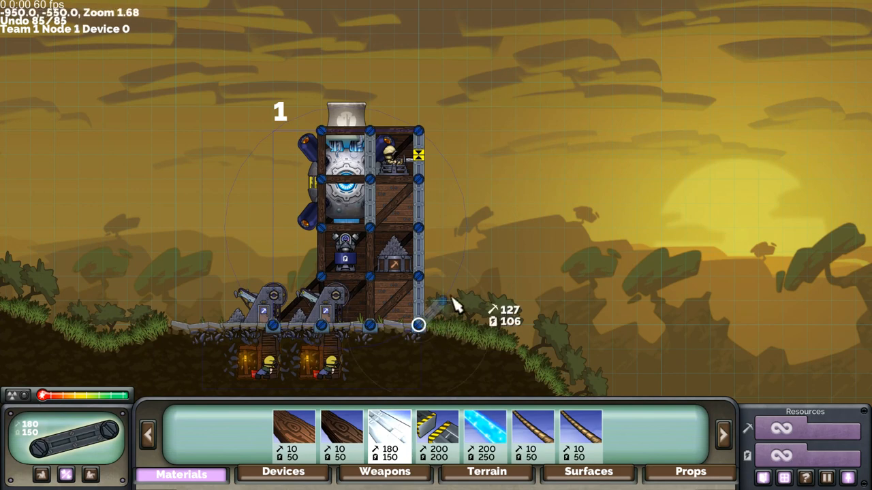
- Copy the hill blocks under the fort and paste a taller hill to the left
{"action": "scroll", "scroll_direction": "up", "scroll_amount": 3}
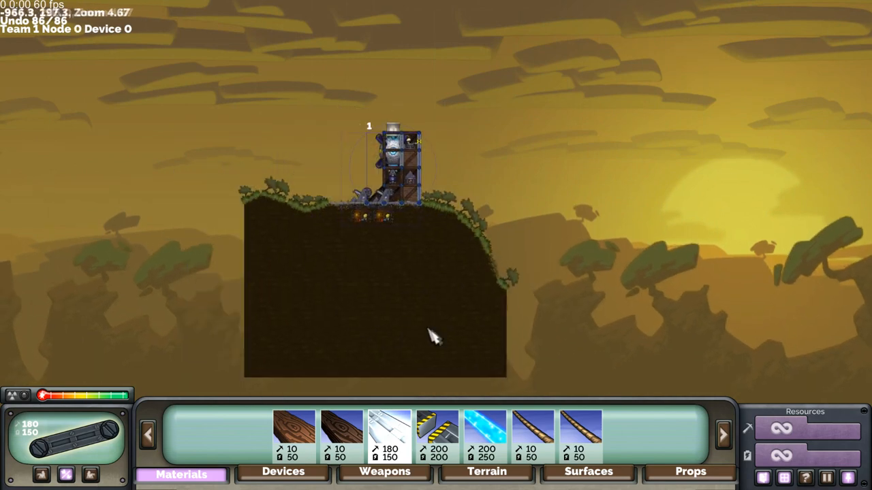
{"action": "left_click", "coordinate": [486, 471]}
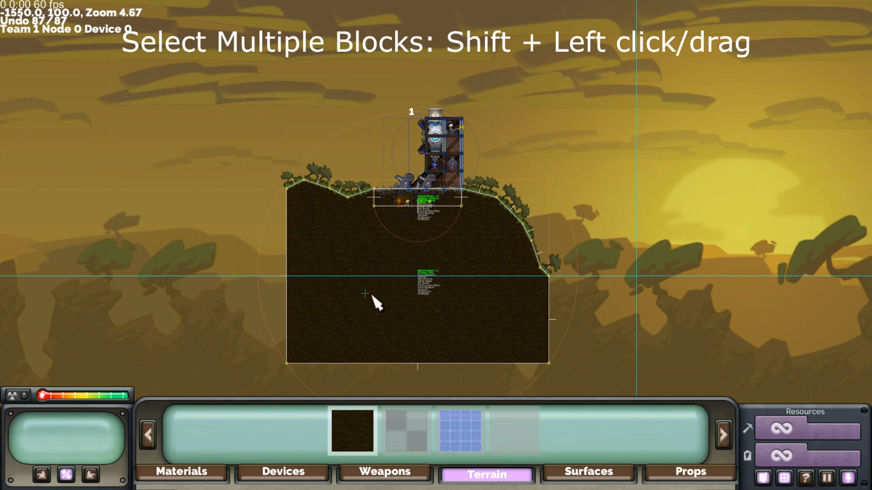
{"action": "left_click_drag", "start_coordinate": [378, 305], "coordinate": [266, 276]}
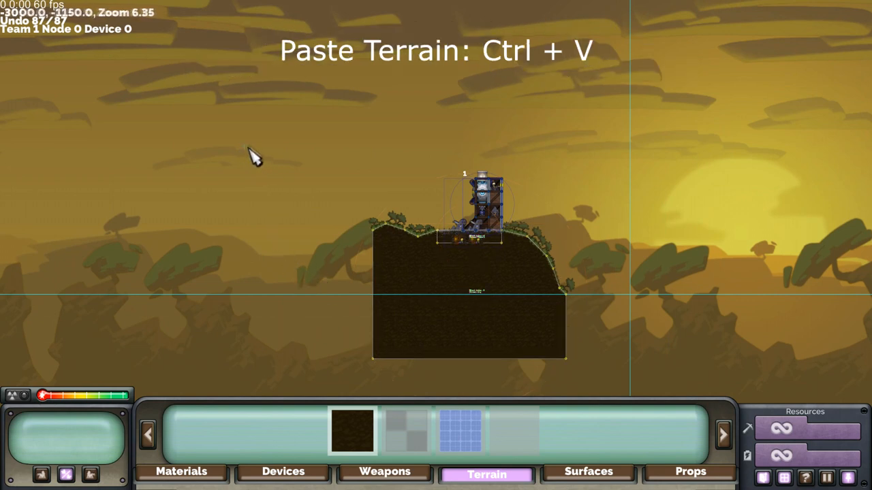
{"action": "key", "text": "ctrl+v"}
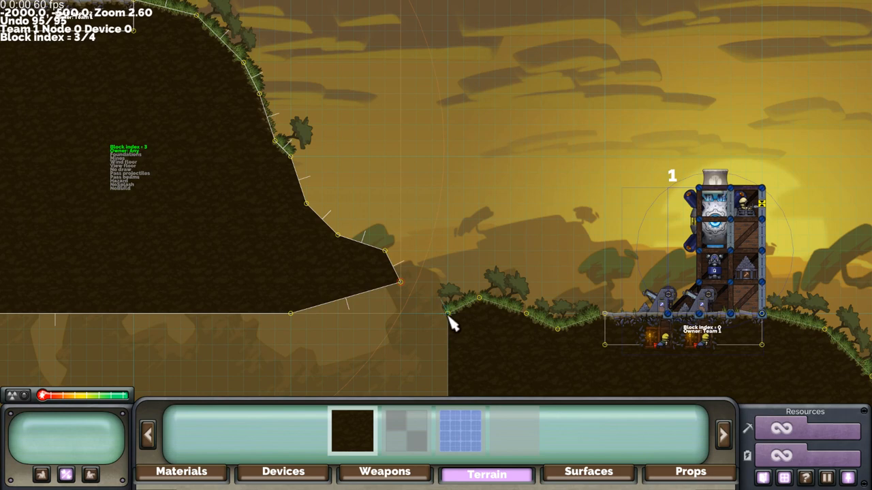
{"action": "key", "text": "Delete"}
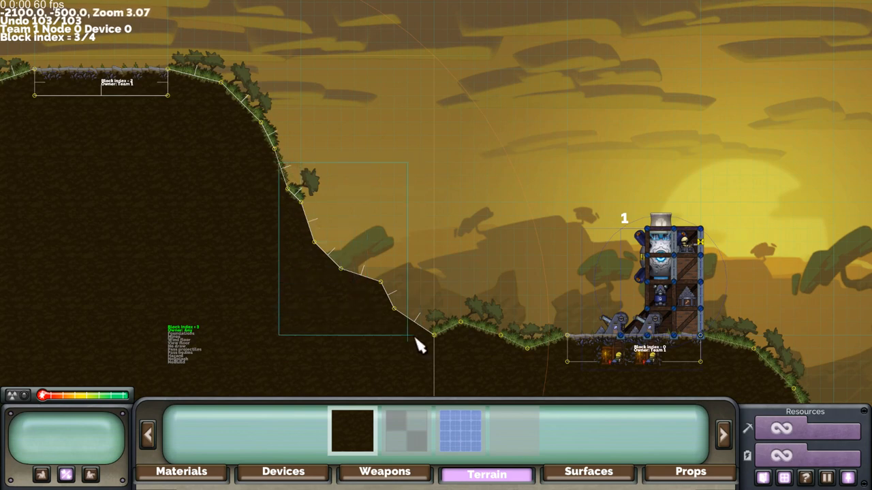
- Give the new hill's summit a rocky foundation platform surface
{"action": "left_click", "coordinate": [588, 472]}
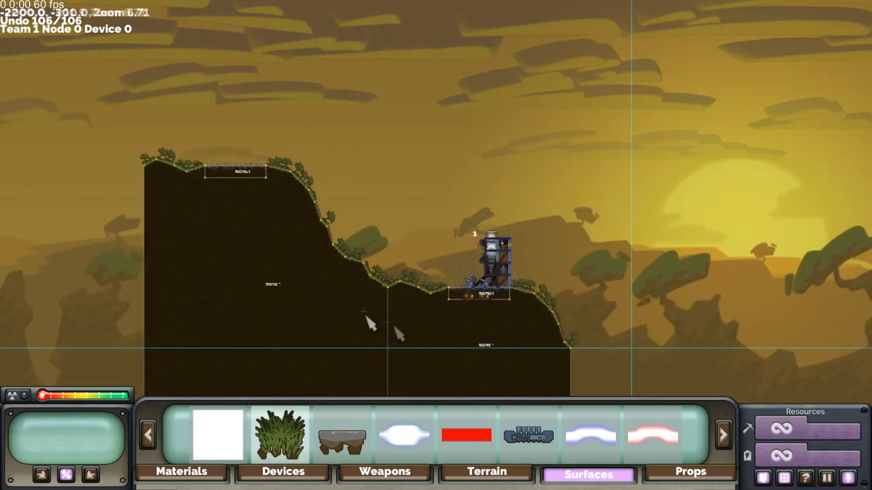
{"action": "scroll", "scroll_direction": "down", "scroll_amount": 3}
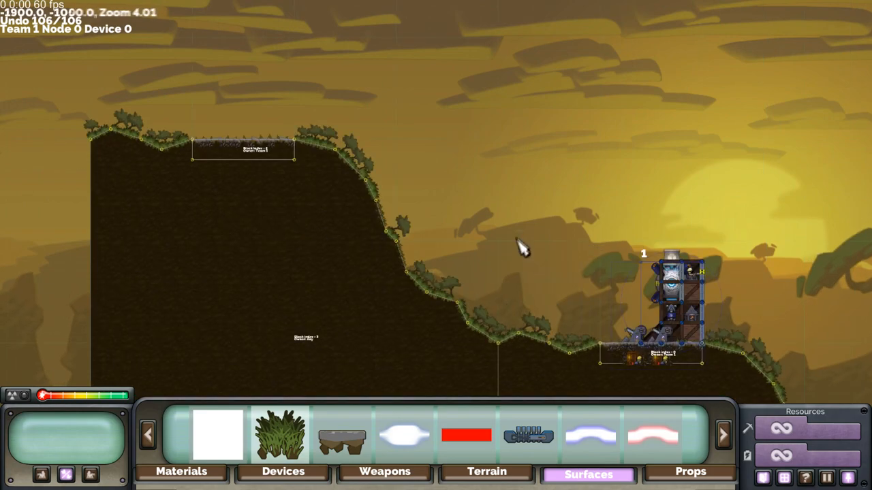
{"action": "scroll", "scroll_direction": "down", "scroll_amount": 3}
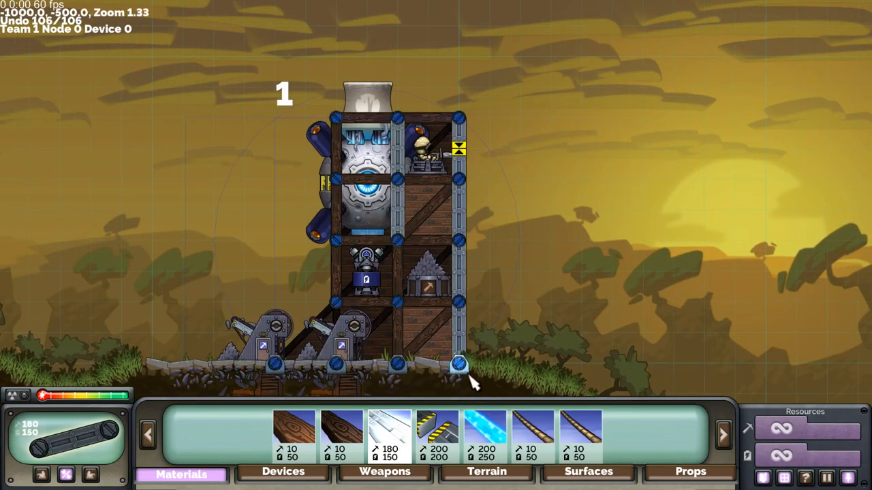
- Paste fort 1 onto the taller left hill as fort 2, then copy hills rightward
{"action": "left_click", "coordinate": [458, 365]}
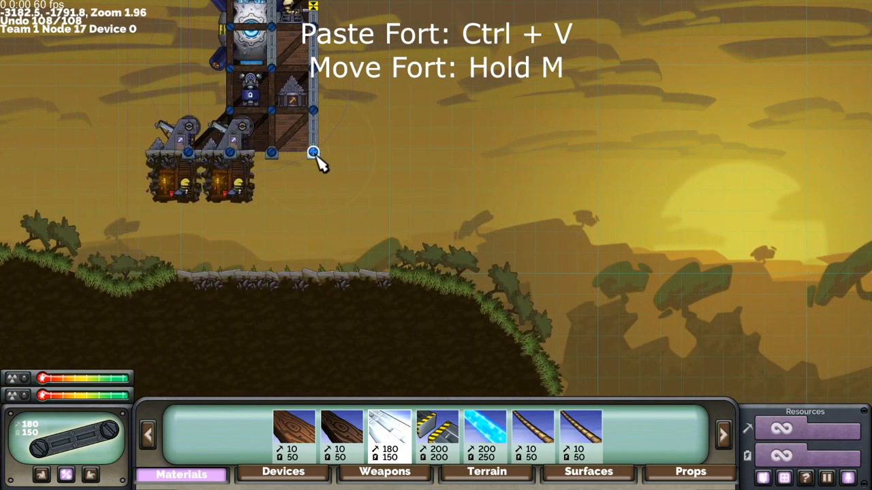
{"action": "left_click_drag", "start_coordinate": [313, 150], "coordinate": [378, 272]}
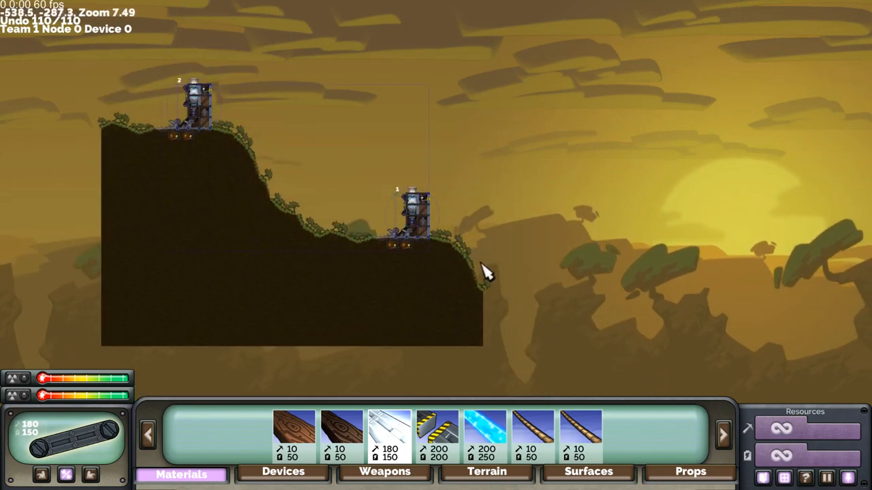
{"action": "mouse_move", "coordinate": [484, 436]}
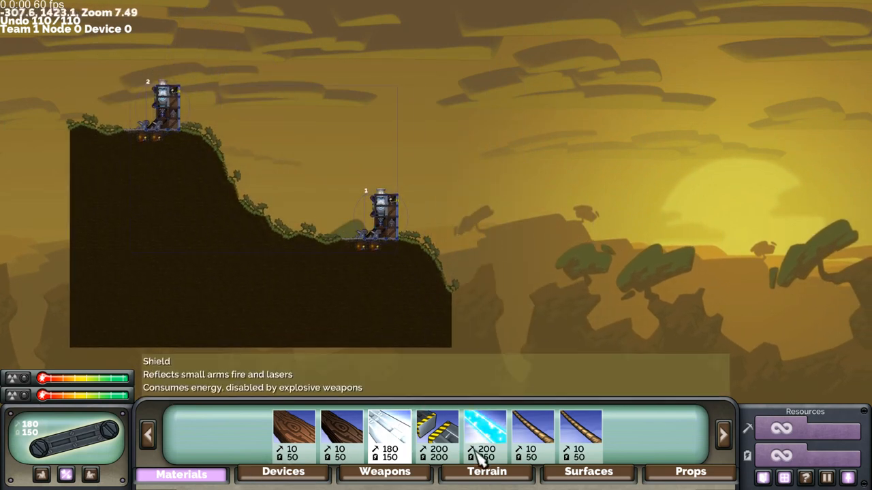
{"action": "left_click", "coordinate": [486, 471]}
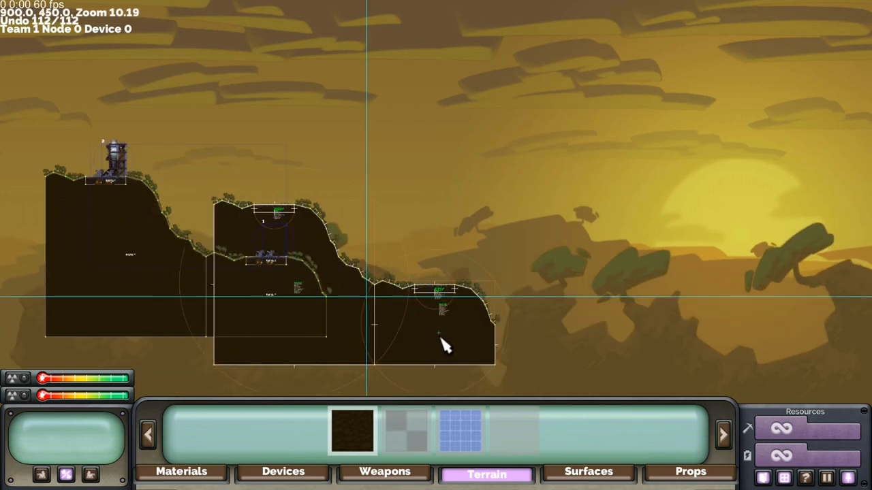
{"action": "key", "text": "h"}
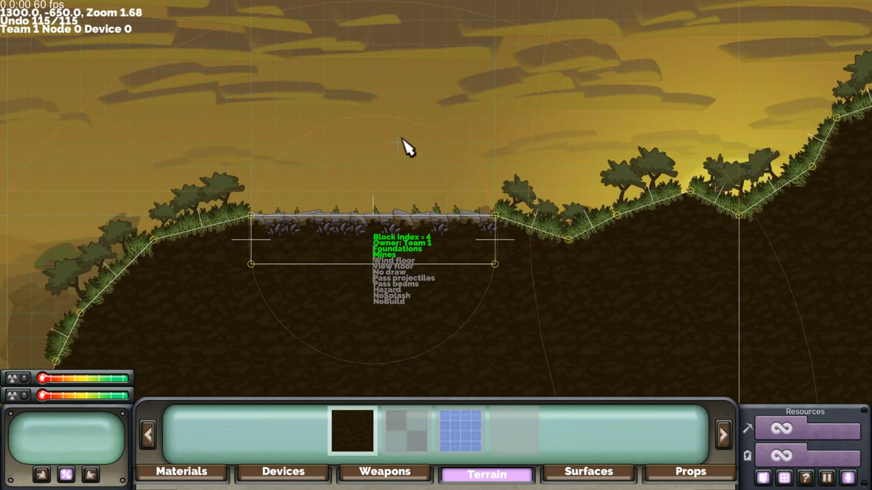
{"action": "left_click", "coordinate": [347, 247]}
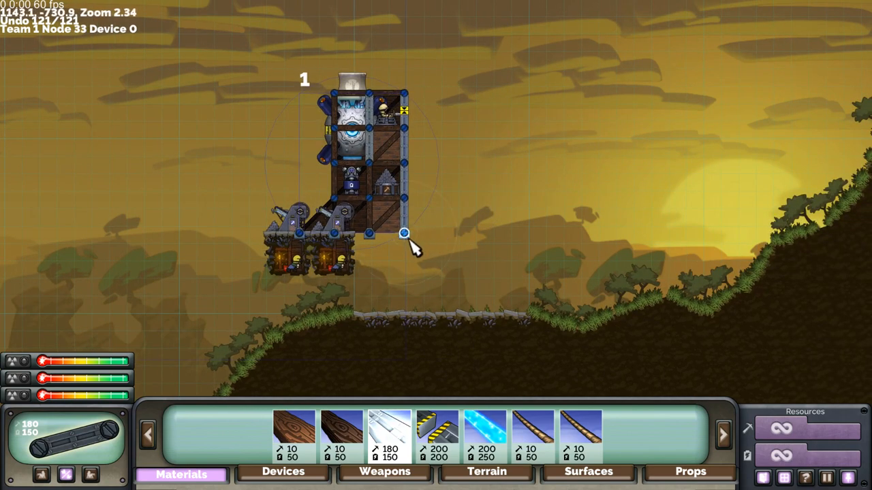
- Flip the pasted right-hand fort to face left and assign it to Team 2
{"action": "key", "text": "h"}
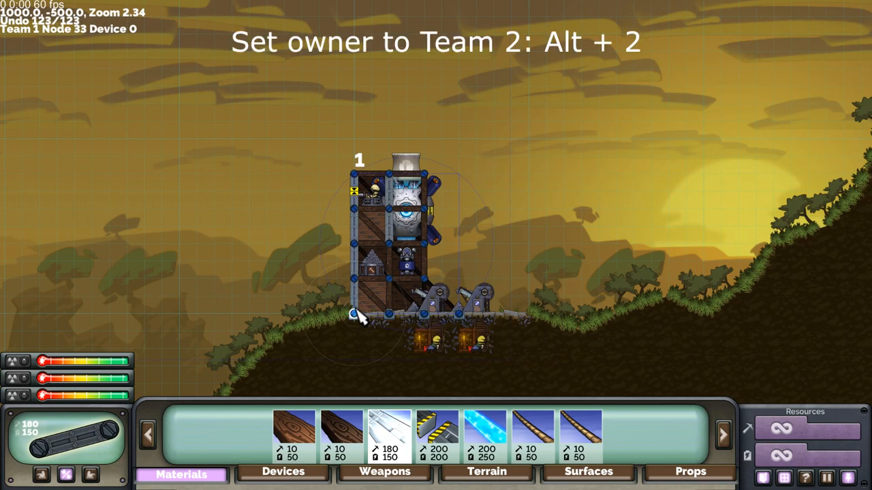
{"action": "key", "text": "alt+2"}
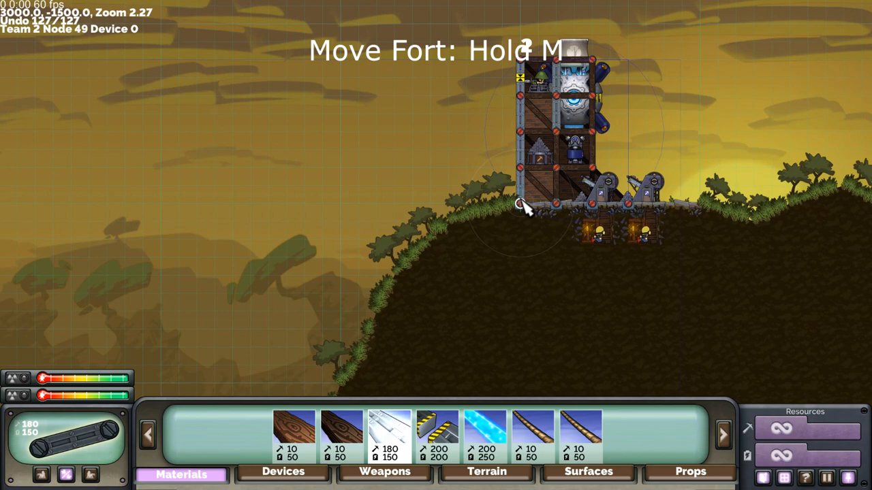
{"action": "scroll", "scroll_direction": "down", "scroll_amount": 3}
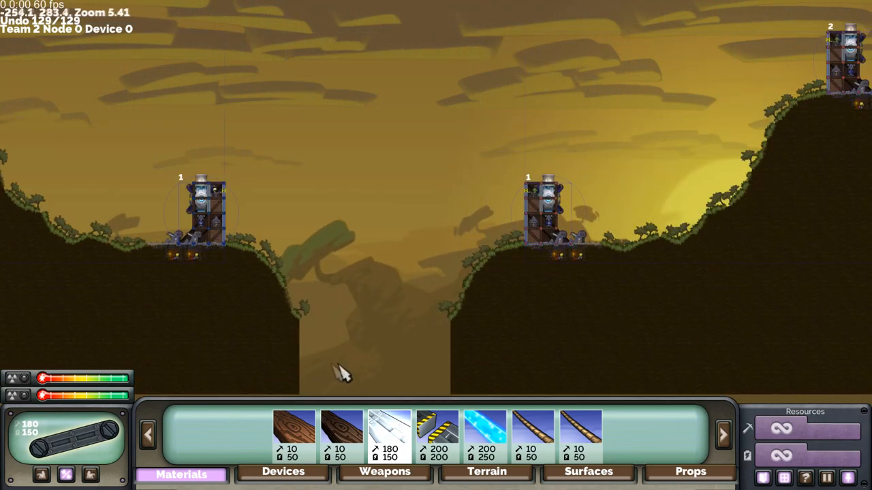
- Draw a valley terrain block between the middle and right-hand hills
{"action": "left_click", "coordinate": [486, 472]}
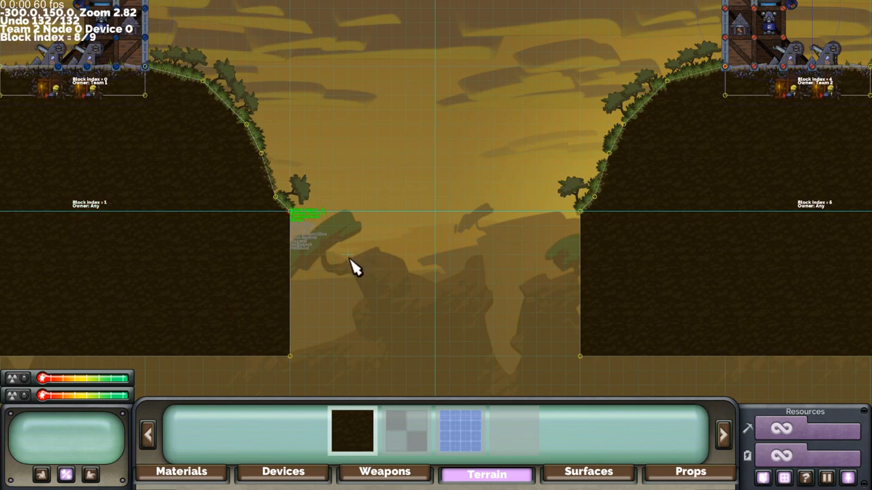
{"action": "left_click", "coordinate": [330, 252]}
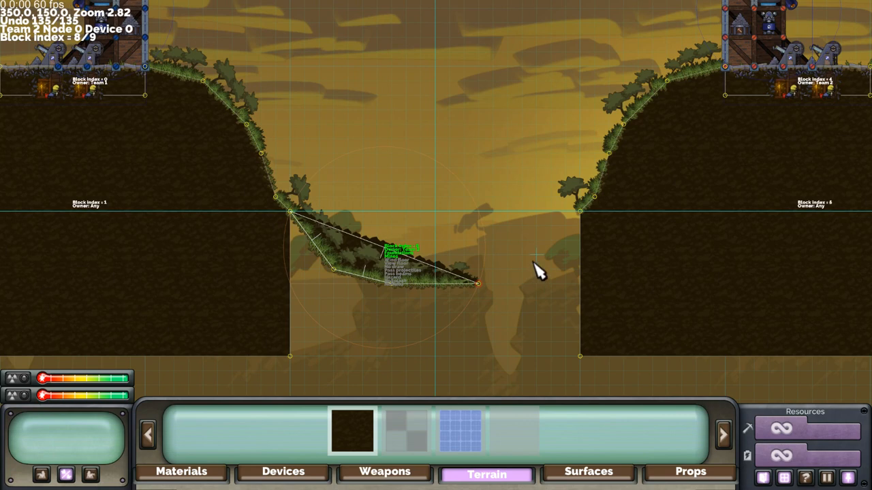
{"action": "mouse_move", "coordinate": [538, 276]}
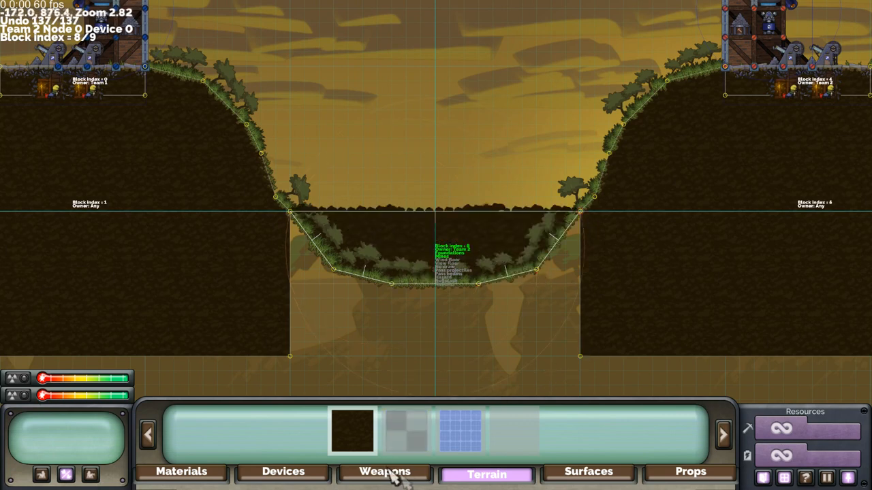
{"action": "left_click", "coordinate": [588, 472]}
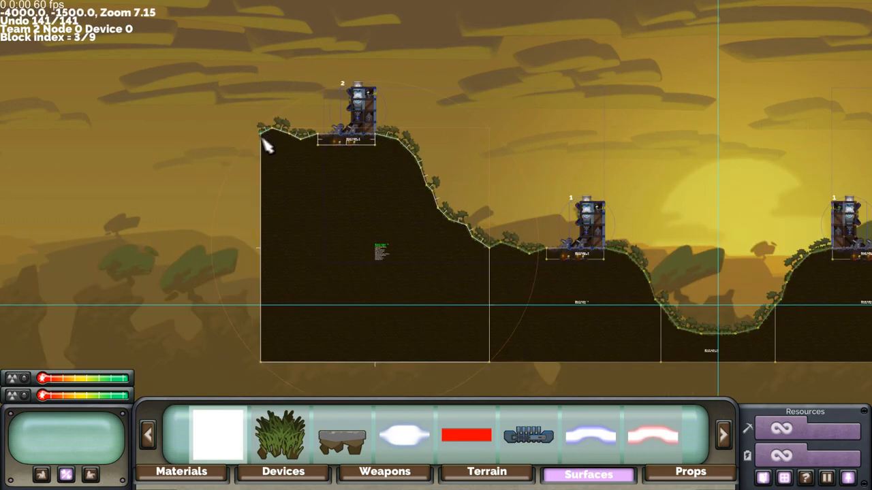
- Scroll across the four-fort landscape to review hill edges and surfaces
{"action": "scroll", "scroll_direction": "down", "scroll_amount": 3}
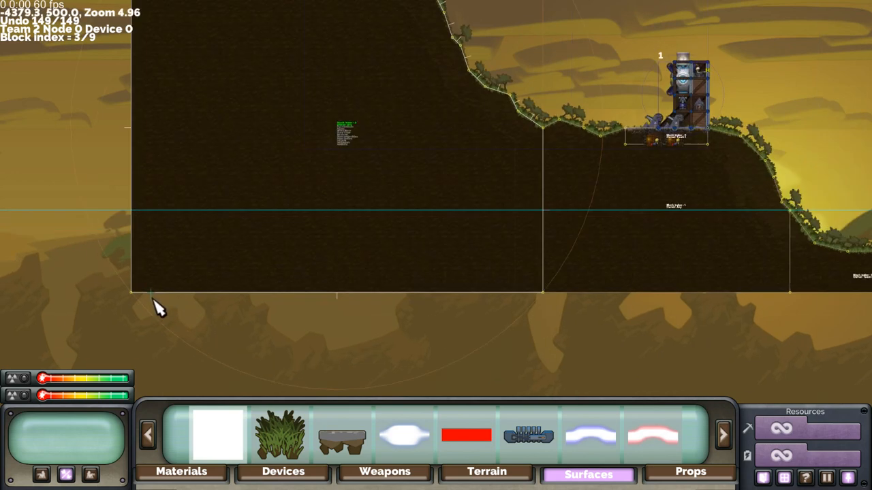
{"action": "scroll", "scroll_direction": "down", "scroll_amount": 3}
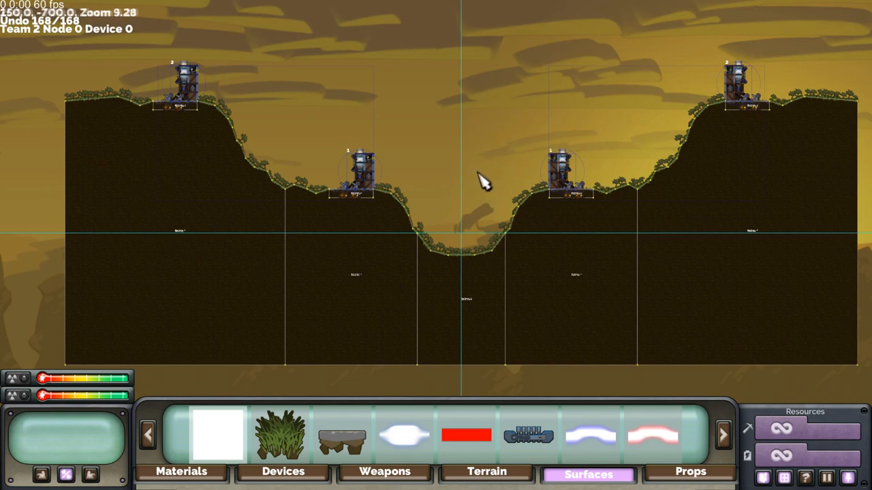
{"action": "mouse_move", "coordinate": [627, 415]}
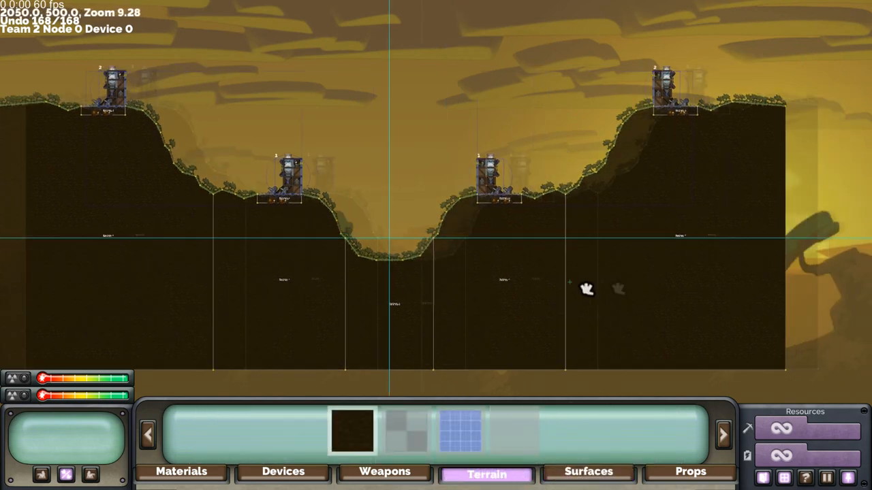
- Pan across the map and show the world boundary around the four forts
{"action": "left_click_drag", "start_coordinate": [587, 289], "coordinate": [690, 299]}
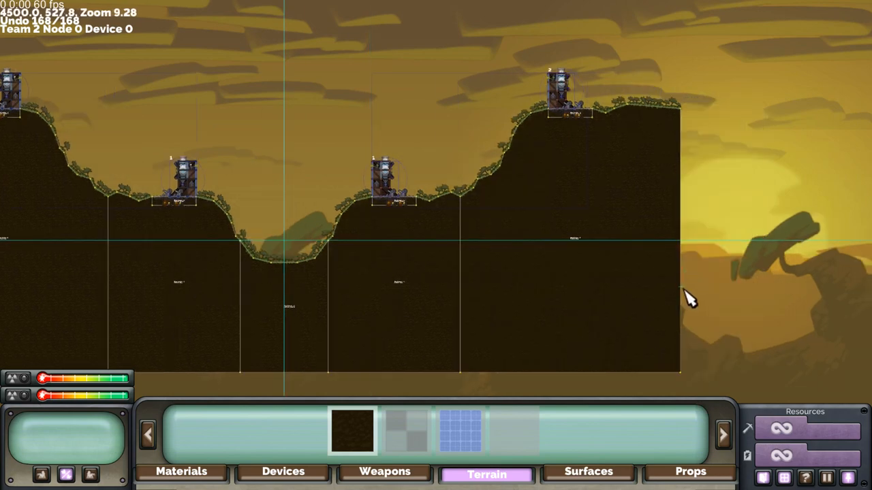
{"action": "scroll", "scroll_direction": "down", "scroll_amount": 3}
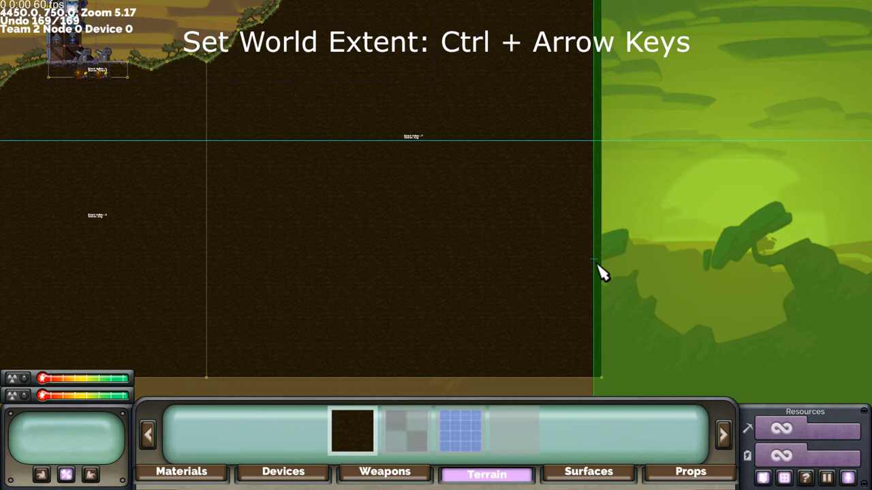
{"action": "scroll", "scroll_direction": "up", "scroll_amount": 3}
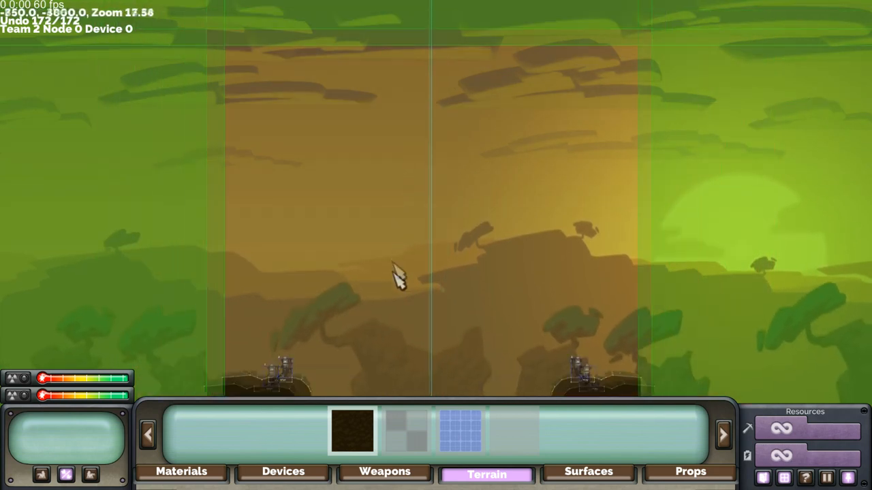
{"action": "scroll", "scroll_direction": "down", "scroll_amount": 3}
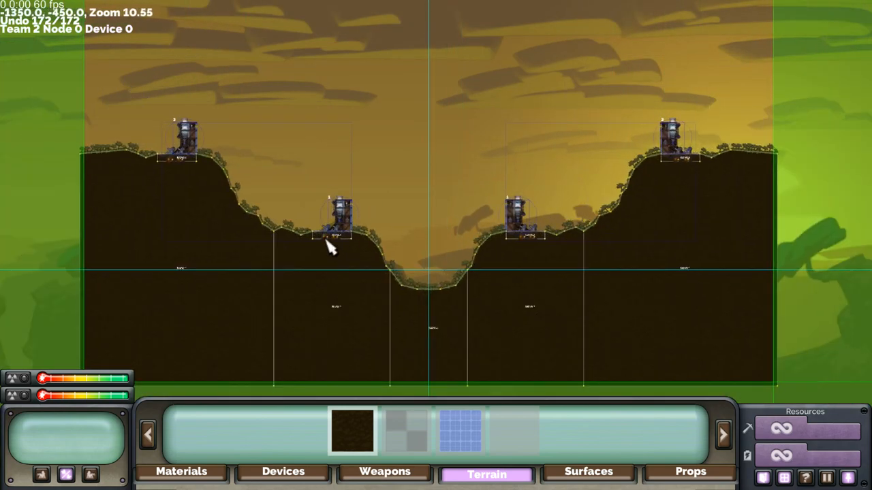
{"action": "left_click", "coordinate": [181, 473]}
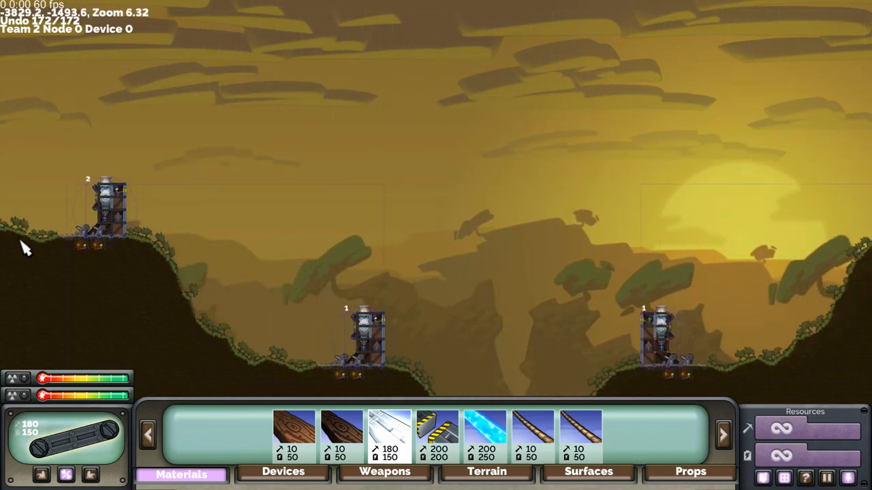
{"action": "scroll", "scroll_direction": "up", "scroll_amount": 3}
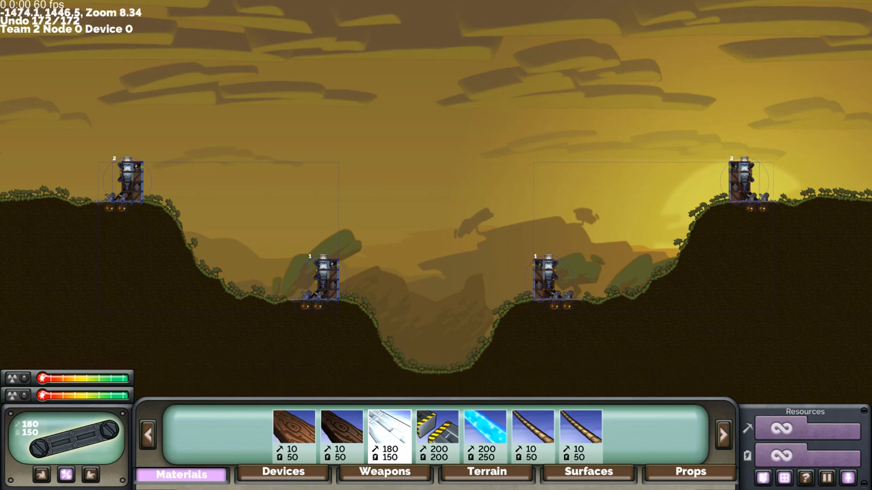
{"action": "mouse_move", "coordinate": [477, 480]}
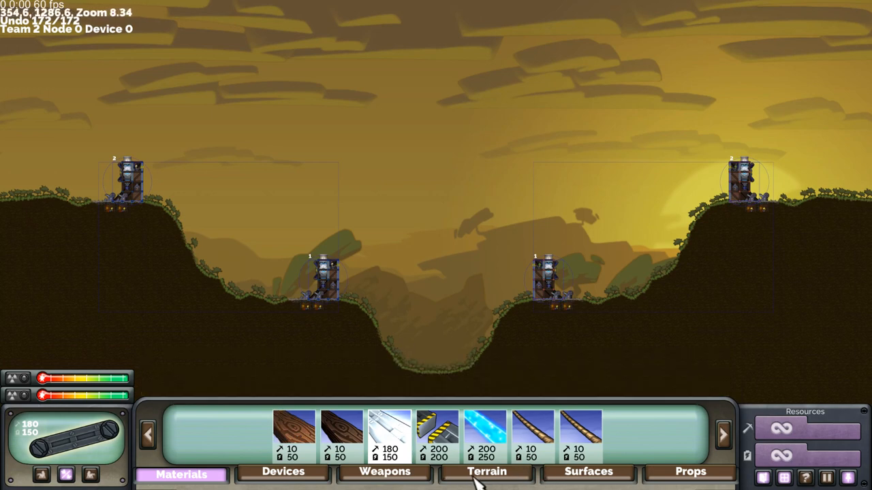
{"action": "left_click", "coordinate": [486, 472]}
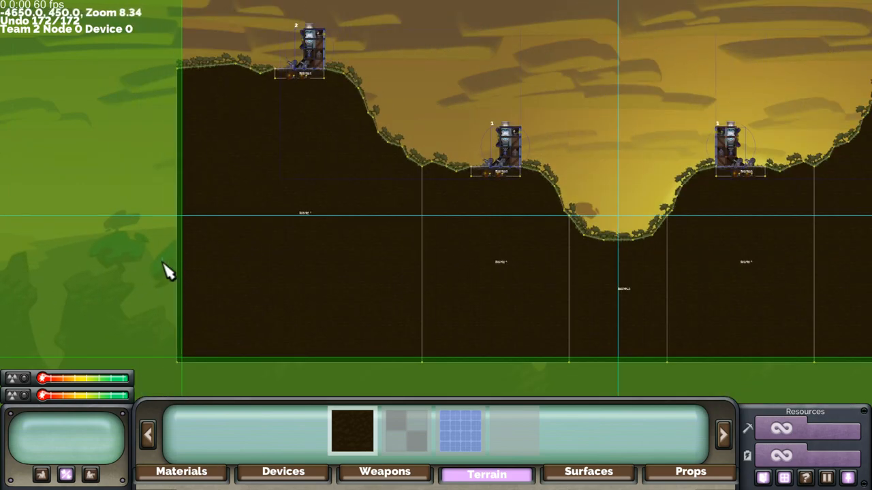
{"action": "mouse_move", "coordinate": [191, 370]}
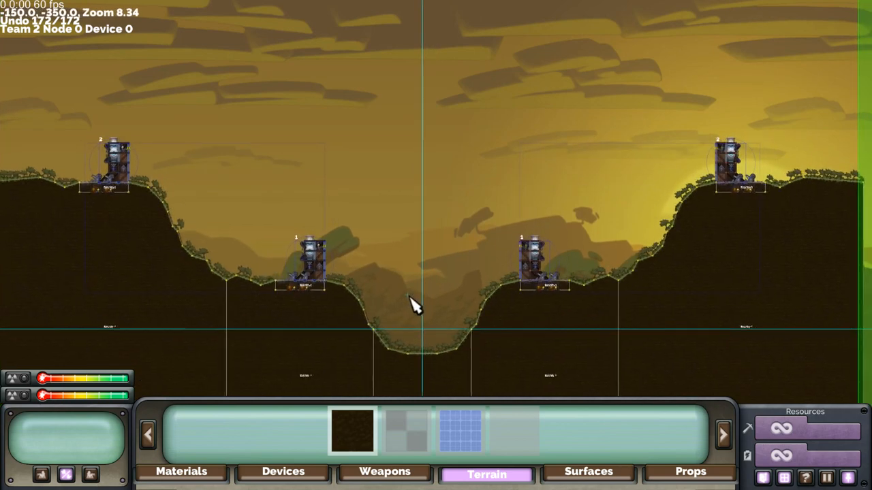
- Frame the whole canyon map and store it as the overview camera (Ctrl+NumPad 3)
{"action": "scroll", "scroll_direction": "down", "scroll_amount": 3}
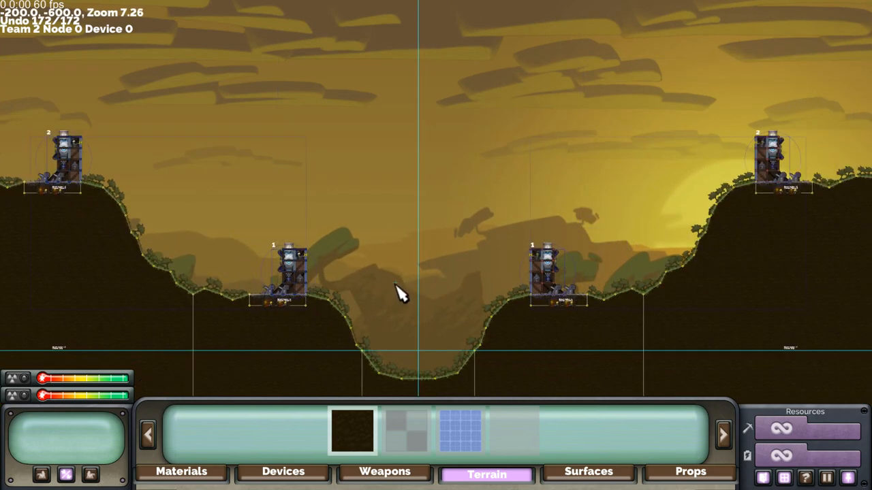
{"action": "scroll", "scroll_direction": "up", "scroll_amount": 3}
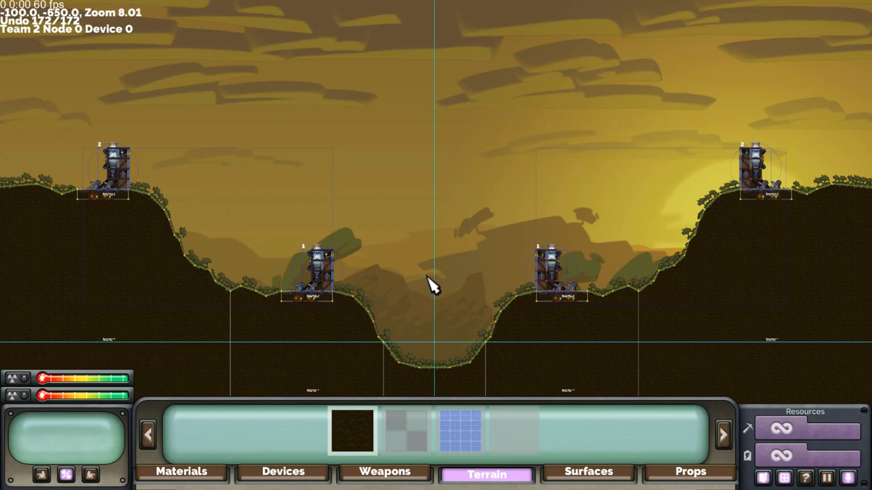
{"action": "key", "text": "Ctrl+NumPad3"}
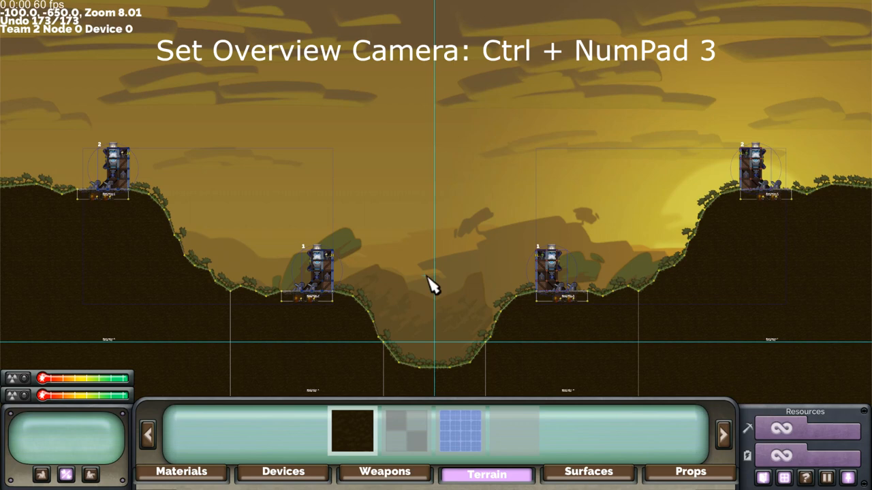
{"action": "mouse_move", "coordinate": [231, 201]}
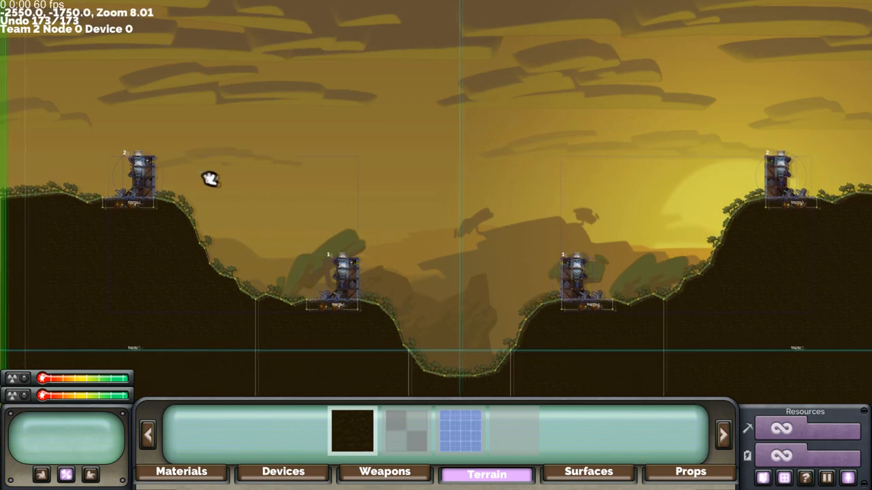
- Zoom the view to frame team 1's forts for the team camera
{"action": "scroll", "scroll_direction": "down", "scroll_amount": 3}
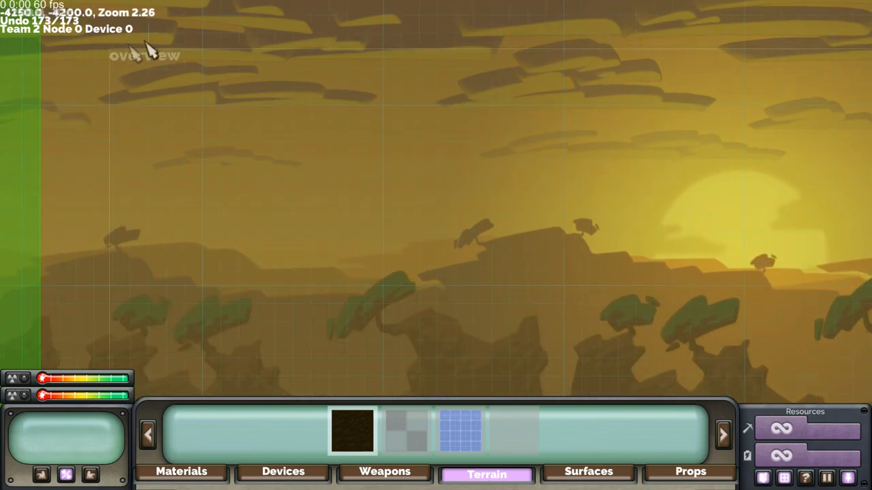
{"action": "scroll", "scroll_direction": "up", "scroll_amount": 3}
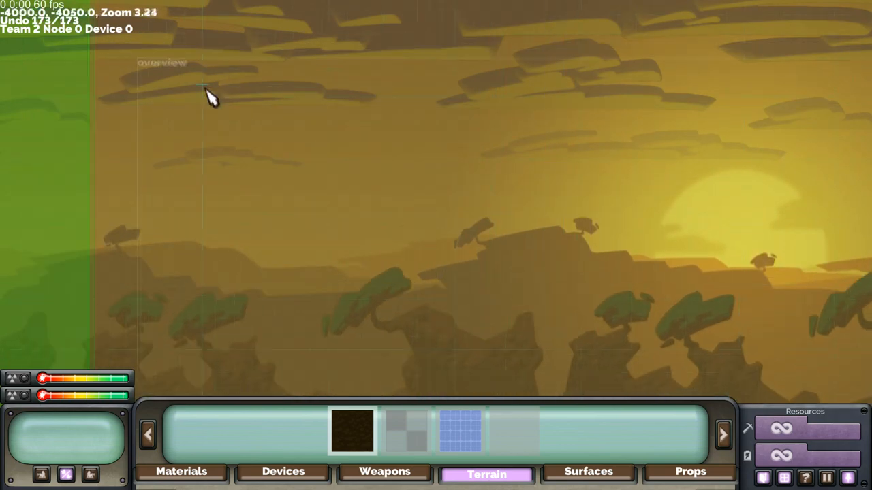
{"action": "scroll", "scroll_direction": "down", "scroll_amount": 3}
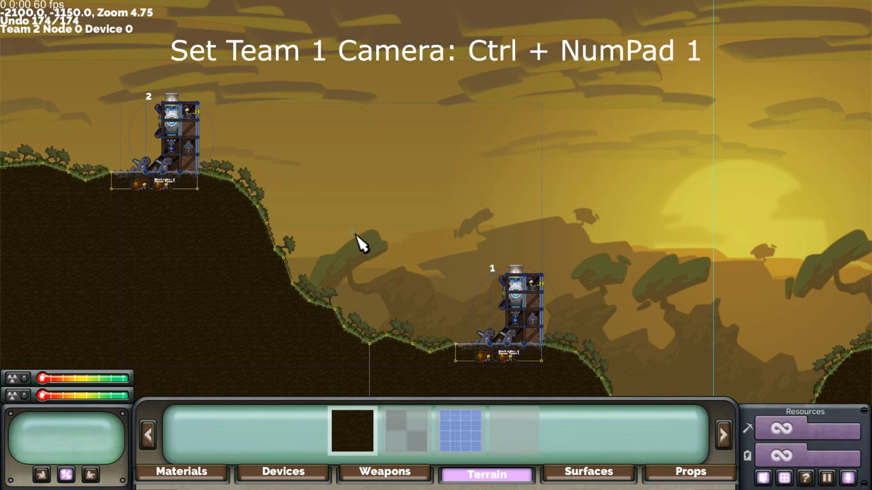
{"action": "mouse_move", "coordinate": [646, 249]}
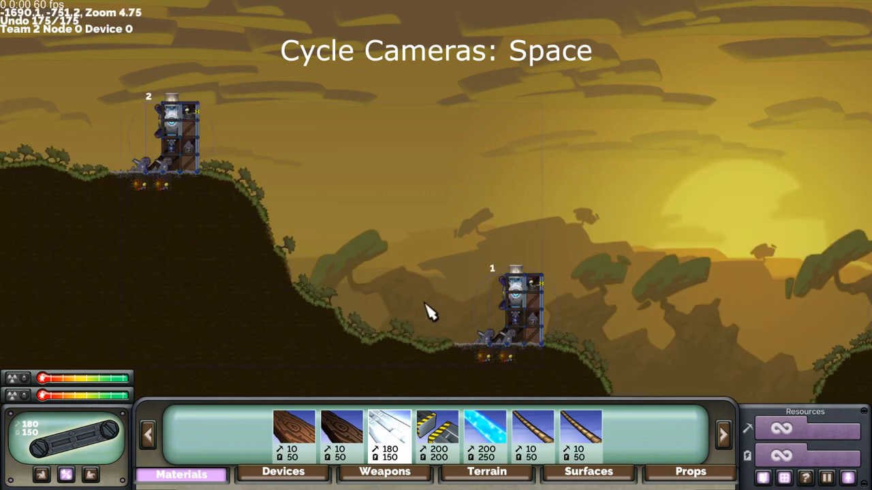
{"action": "scroll", "scroll_direction": "down", "scroll_amount": 3}
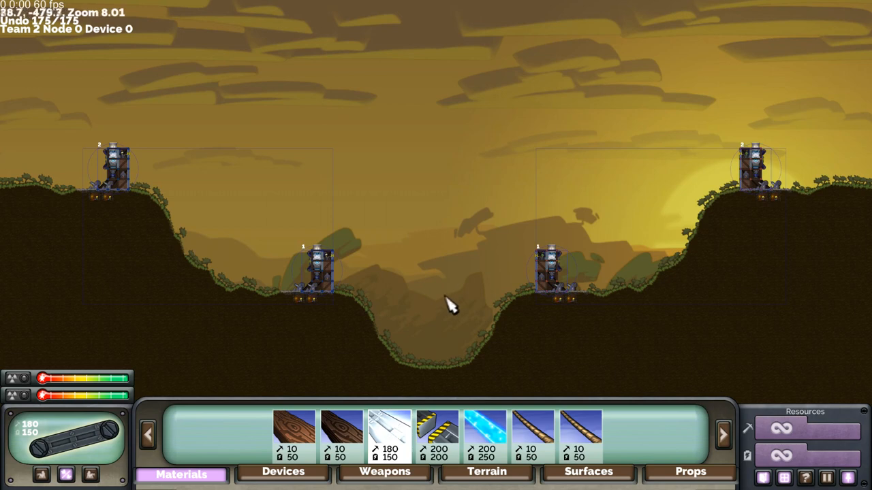
{"action": "mouse_move", "coordinate": [442, 300]}
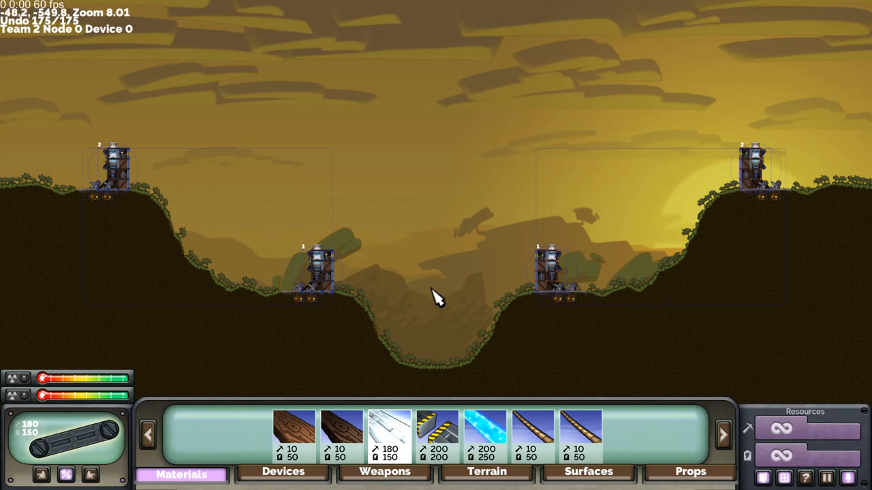
{"action": "mouse_move", "coordinate": [367, 289]}
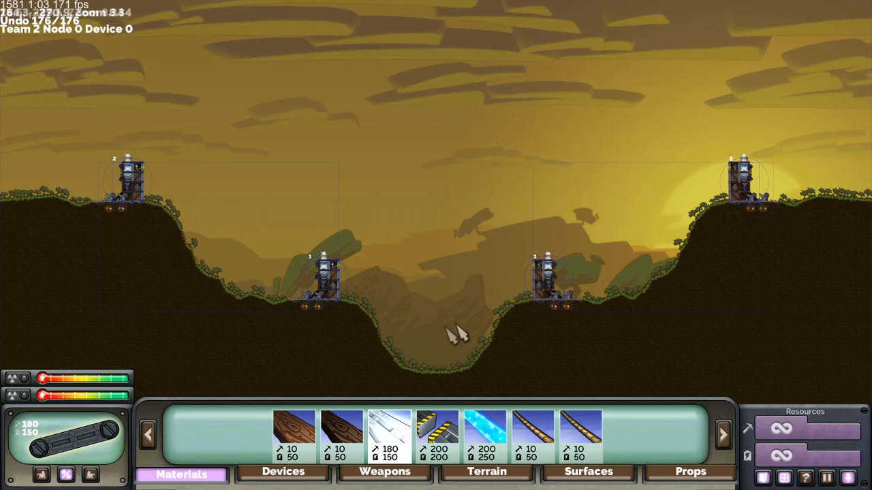
{"action": "mouse_move", "coordinate": [473, 301]}
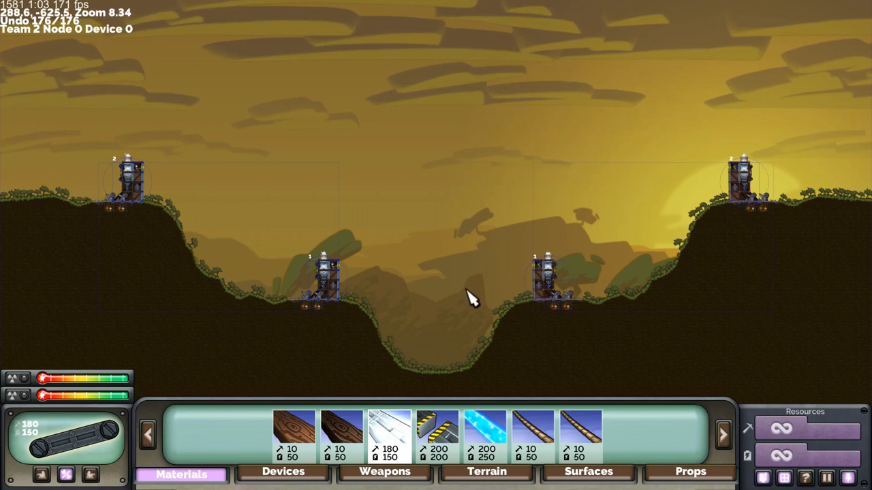
- Save the canyon map, exit the editor and host a private game lobby
{"action": "key", "text": "Escape"}
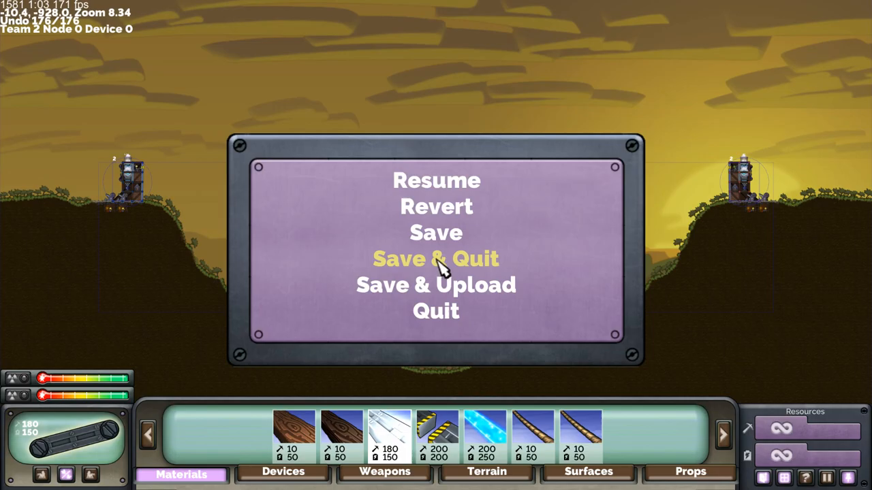
{"action": "left_click", "coordinate": [434, 259]}
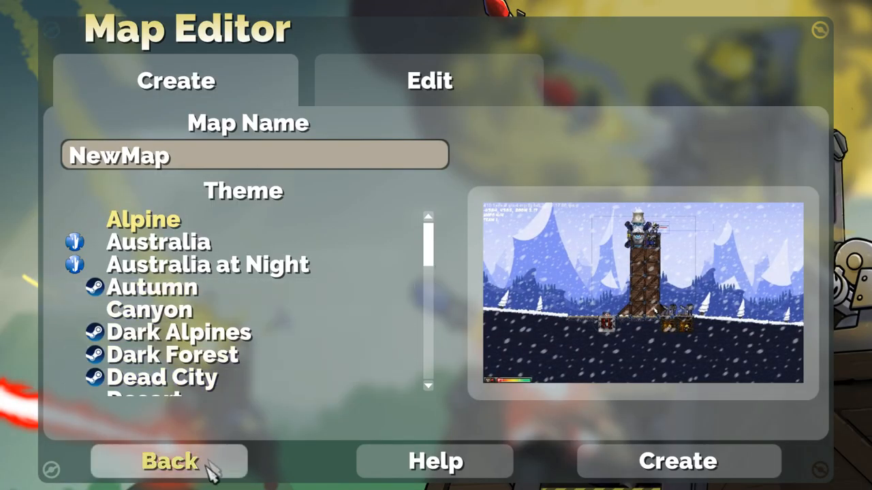
{"action": "left_click", "coordinate": [169, 461]}
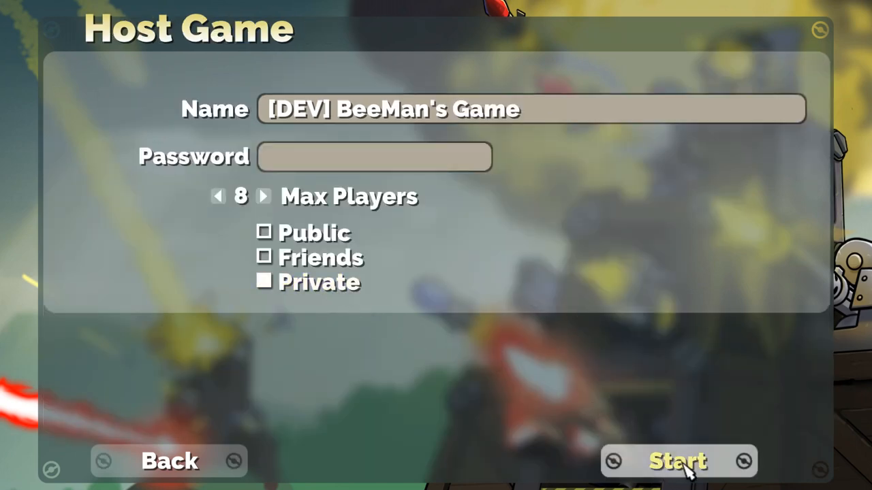
{"action": "left_click", "coordinate": [677, 461]}
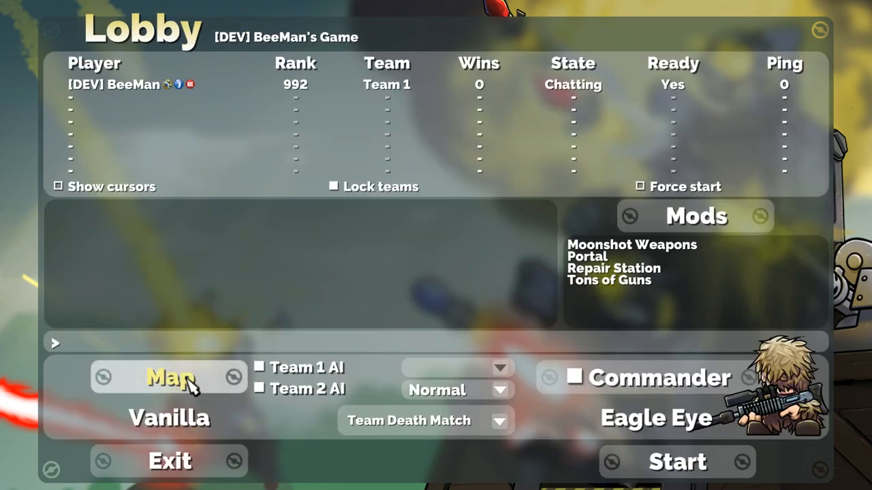
- Choose Tutorial 2v2 from the Player map list and set the mode to Team Co-op
{"action": "left_click", "coordinate": [169, 378]}
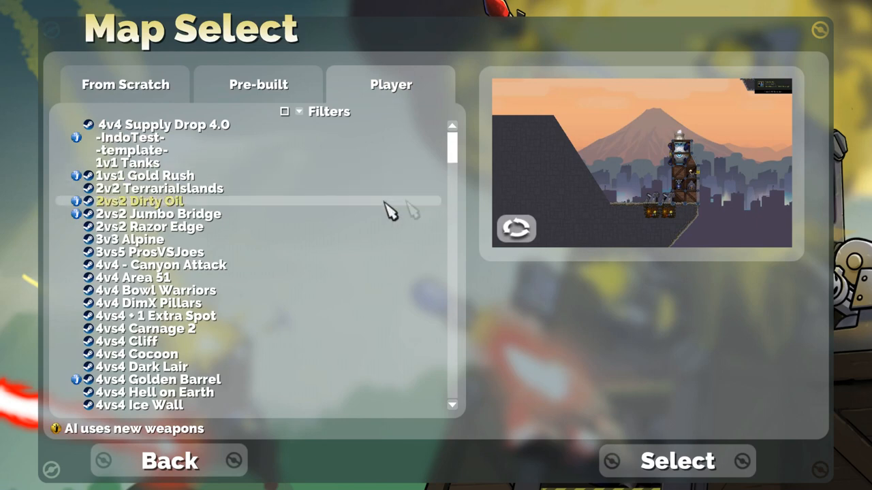
{"action": "scroll", "scroll_direction": "down", "scroll_amount": 3}
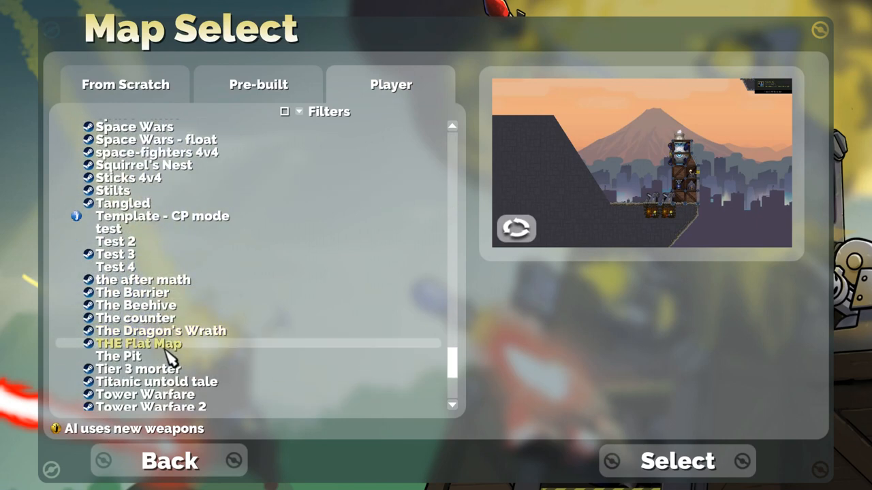
{"action": "scroll", "scroll_direction": "down", "scroll_amount": 3}
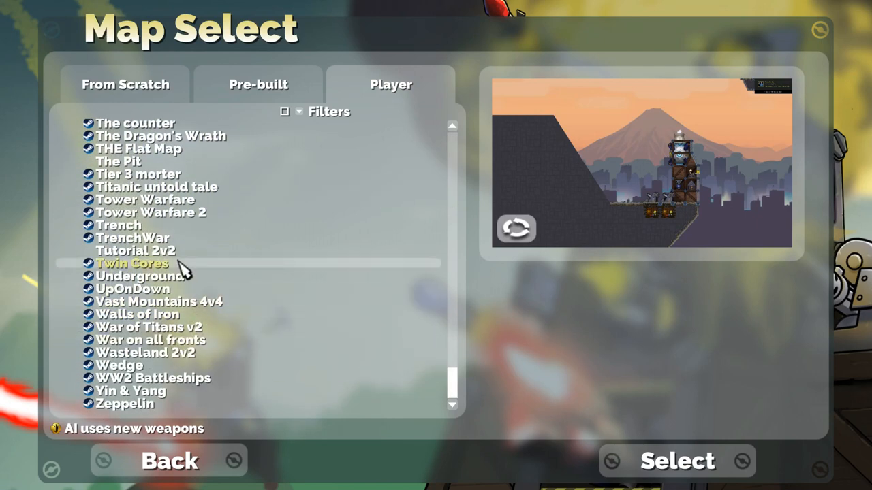
{"action": "left_click", "coordinate": [136, 251]}
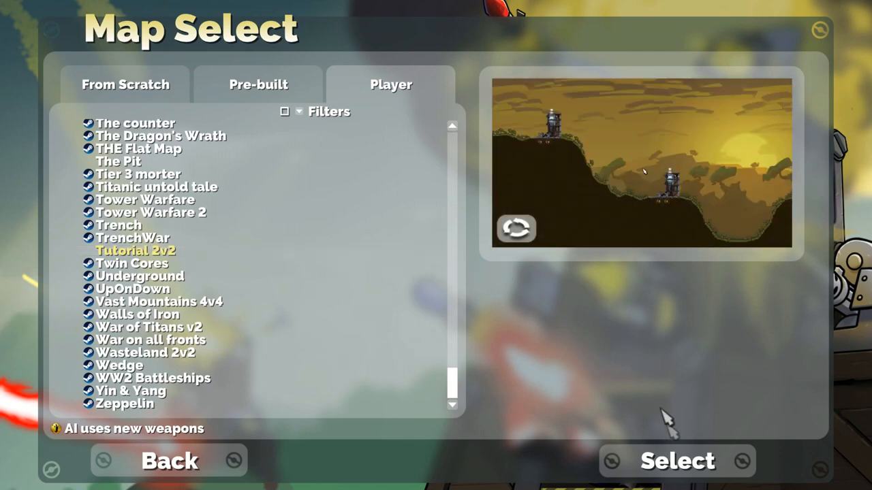
{"action": "left_click", "coordinate": [677, 461]}
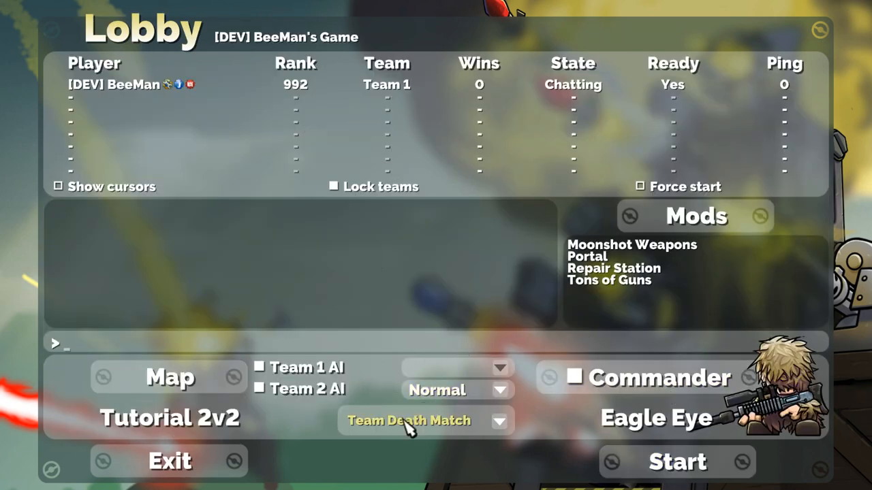
{"action": "left_click", "coordinate": [426, 421]}
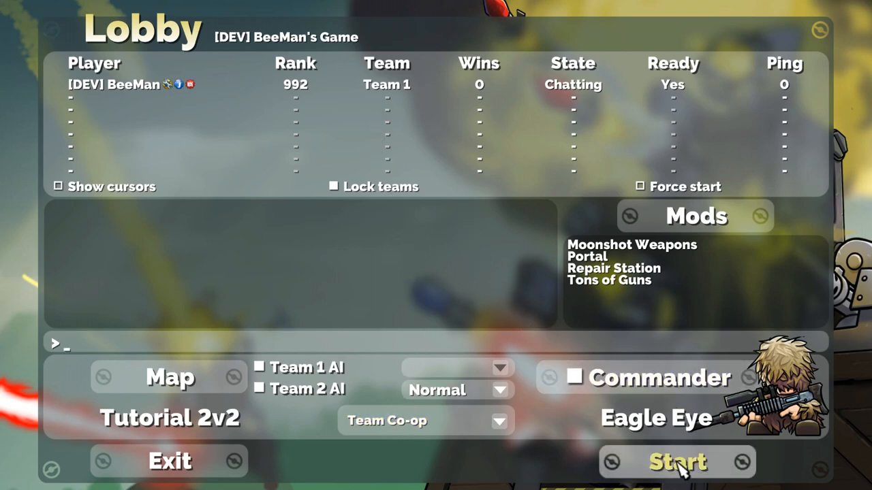
- Launch the match on the Tutorial 2v2 map from the lobby
{"action": "left_click", "coordinate": [676, 462]}
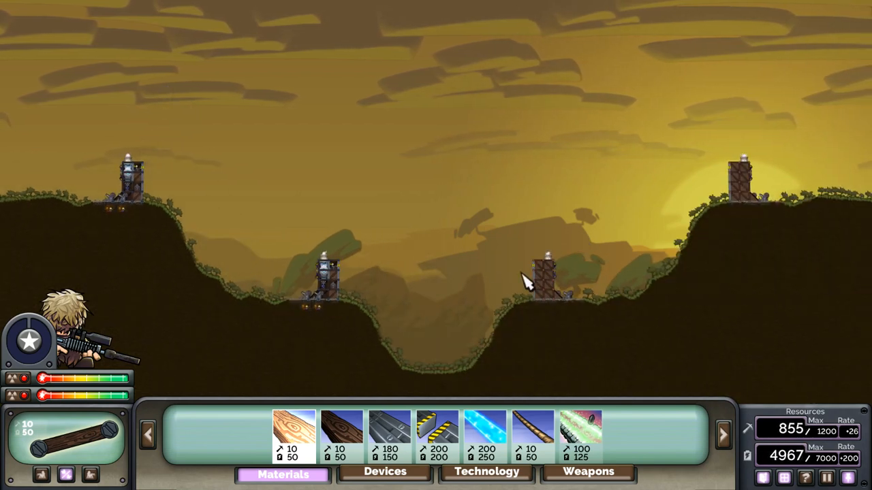
{"action": "mouse_move", "coordinate": [436, 327]}
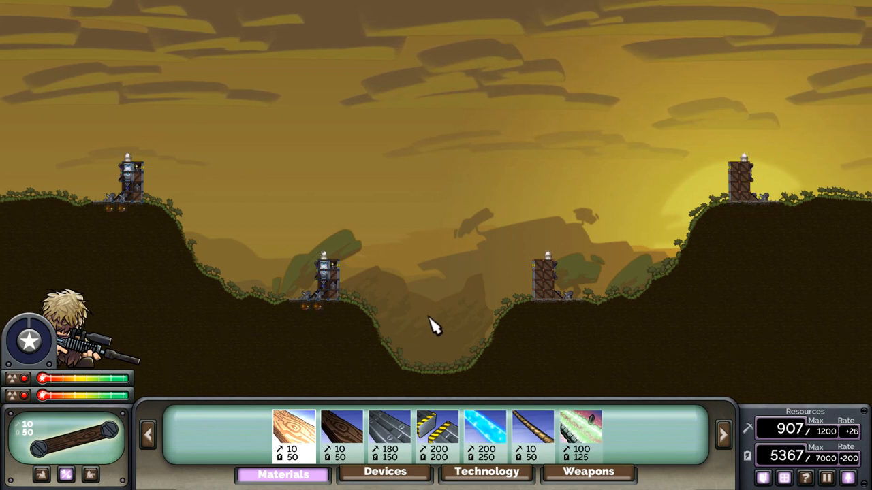